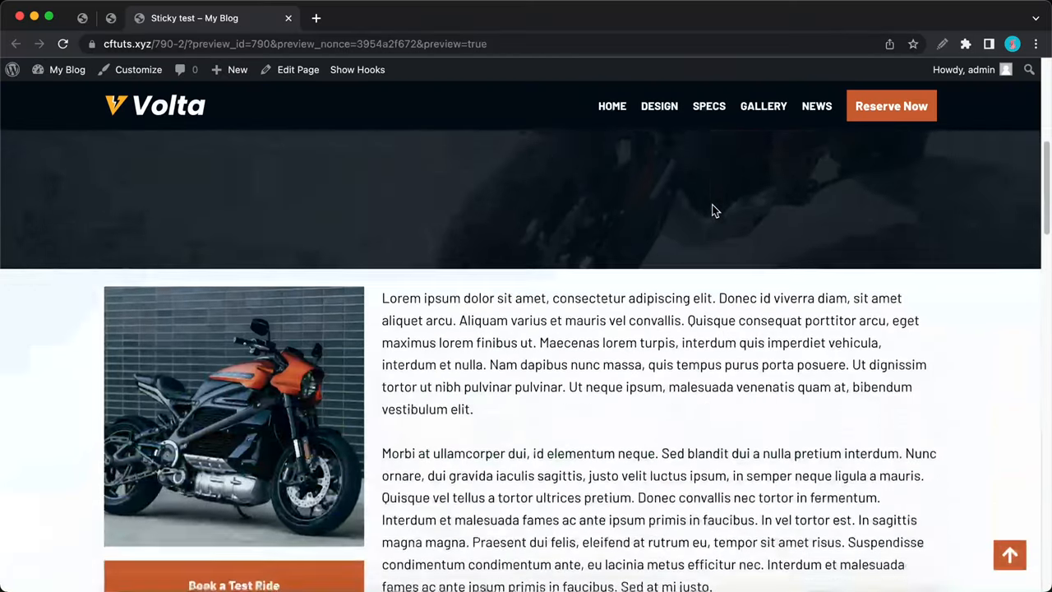
- In List View, select the inner Section Column holding the motorcycle image and Book a Test Ride button
{"action": "scroll", "scroll_direction": "down", "scroll_amount": 3}
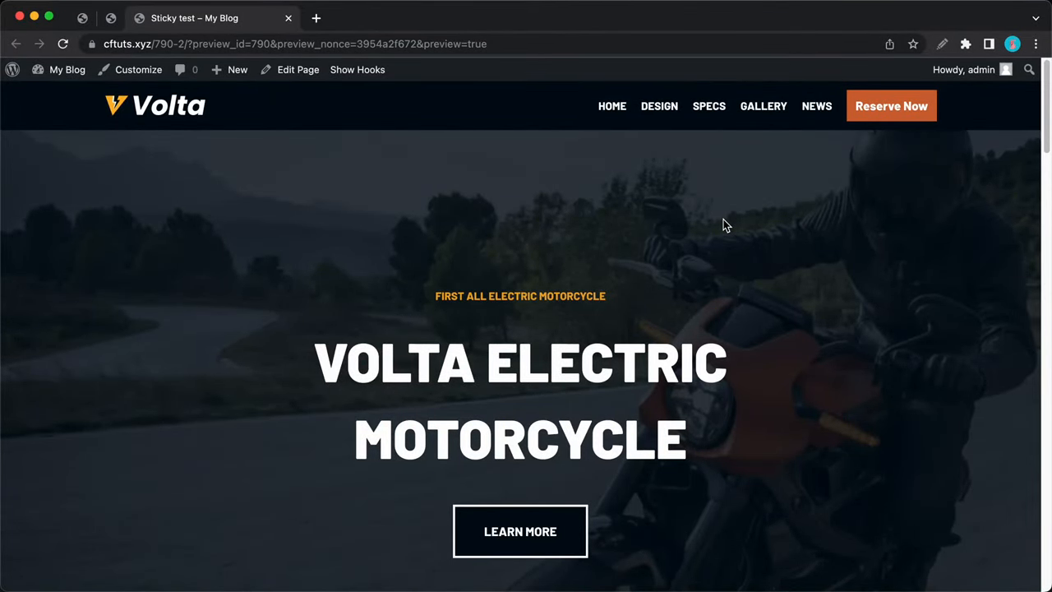
{"action": "left_click", "coordinate": [297, 69]}
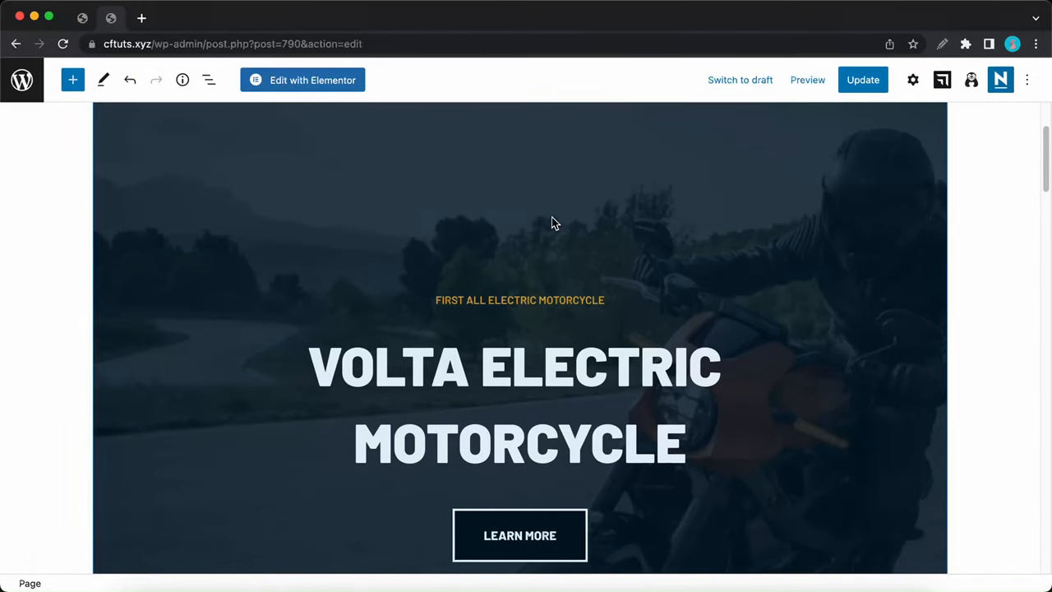
{"action": "scroll", "scroll_direction": "down", "scroll_amount": 3}
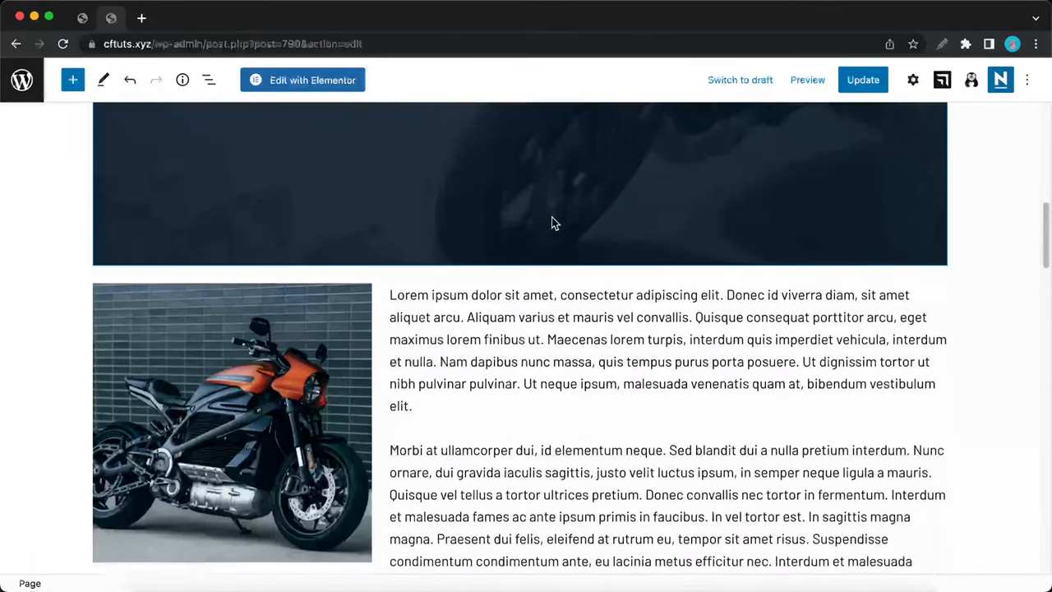
{"action": "mouse_move", "coordinate": [340, 144]}
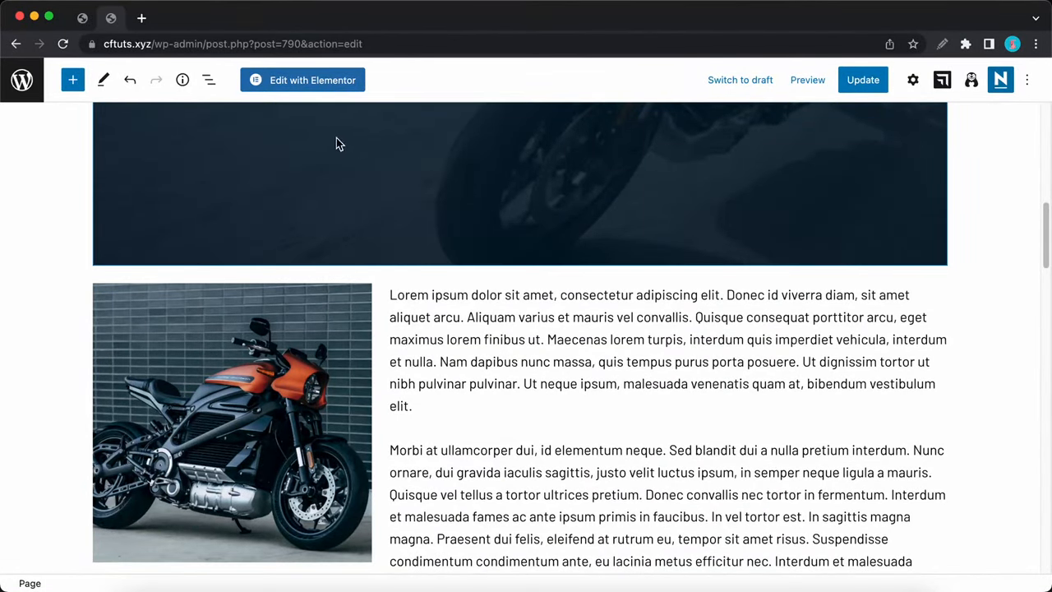
{"action": "left_click", "coordinate": [208, 80]}
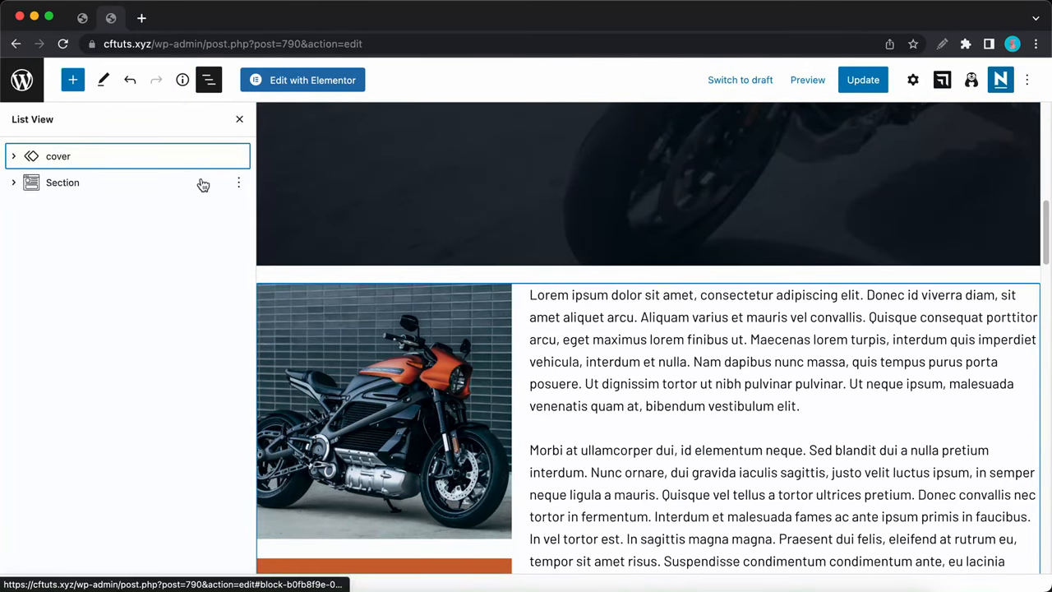
{"action": "left_click", "coordinate": [13, 182]}
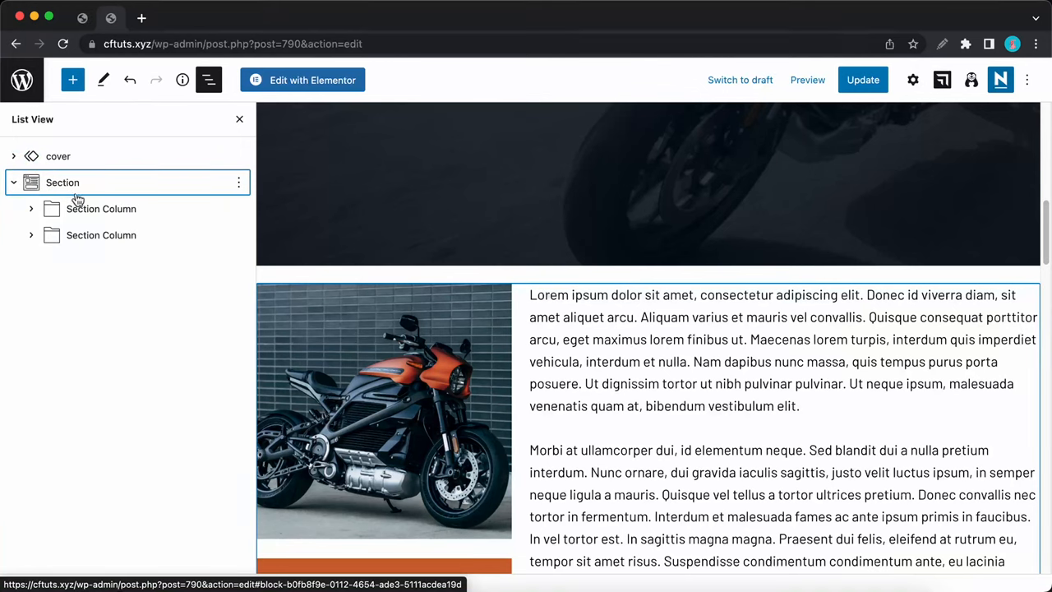
{"action": "left_click", "coordinate": [101, 208]}
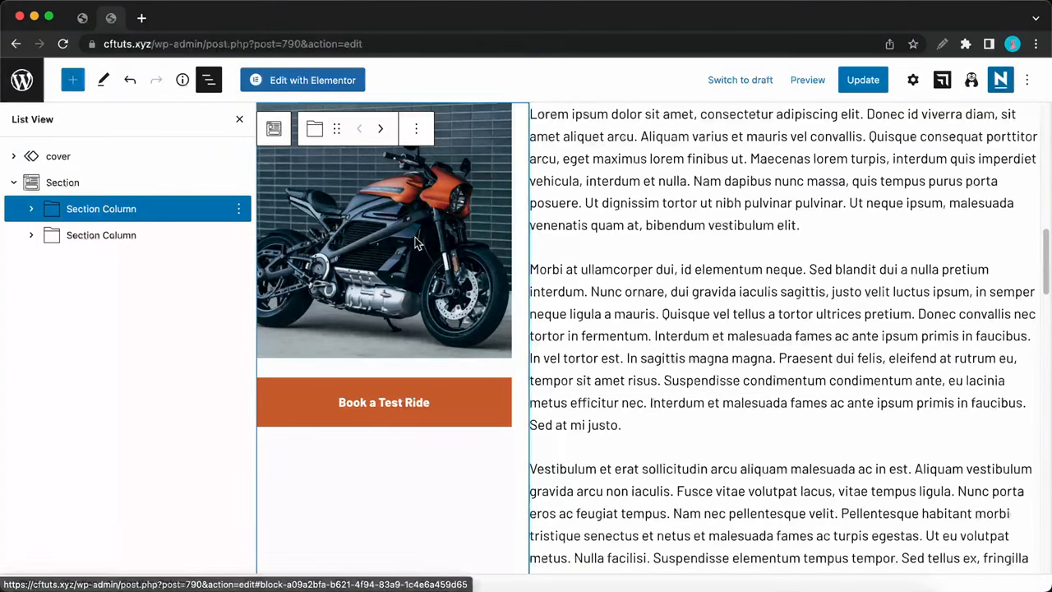
{"action": "left_click", "coordinate": [31, 208]}
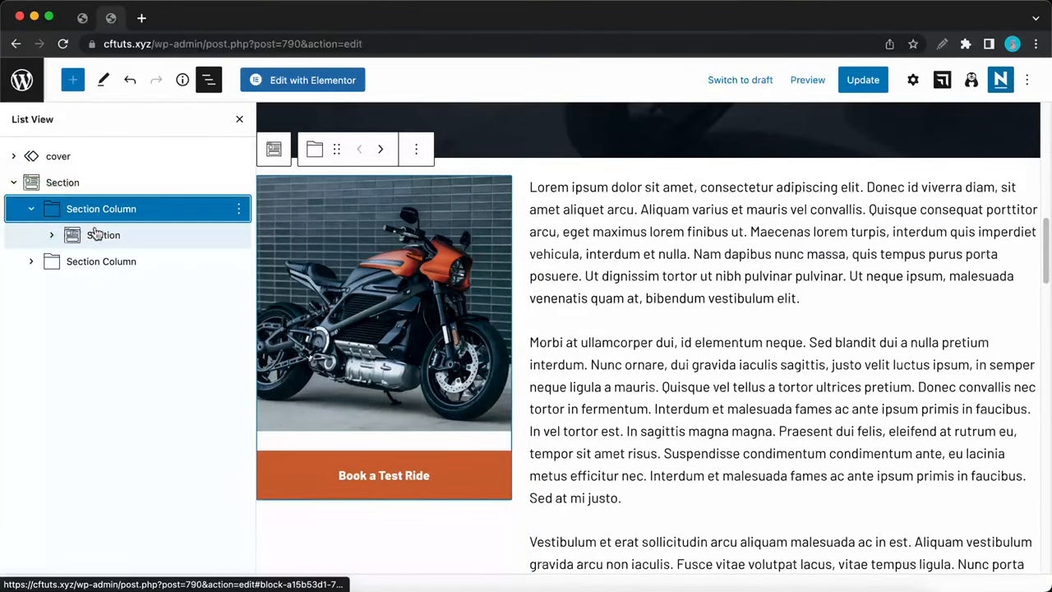
{"action": "left_click", "coordinate": [102, 234]}
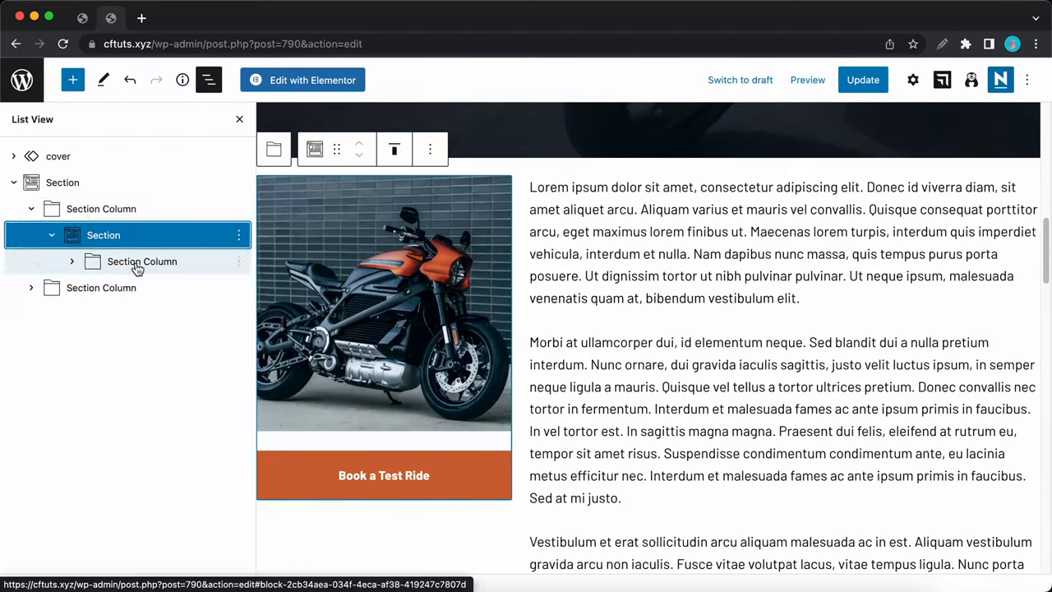
{"action": "left_click", "coordinate": [141, 261]}
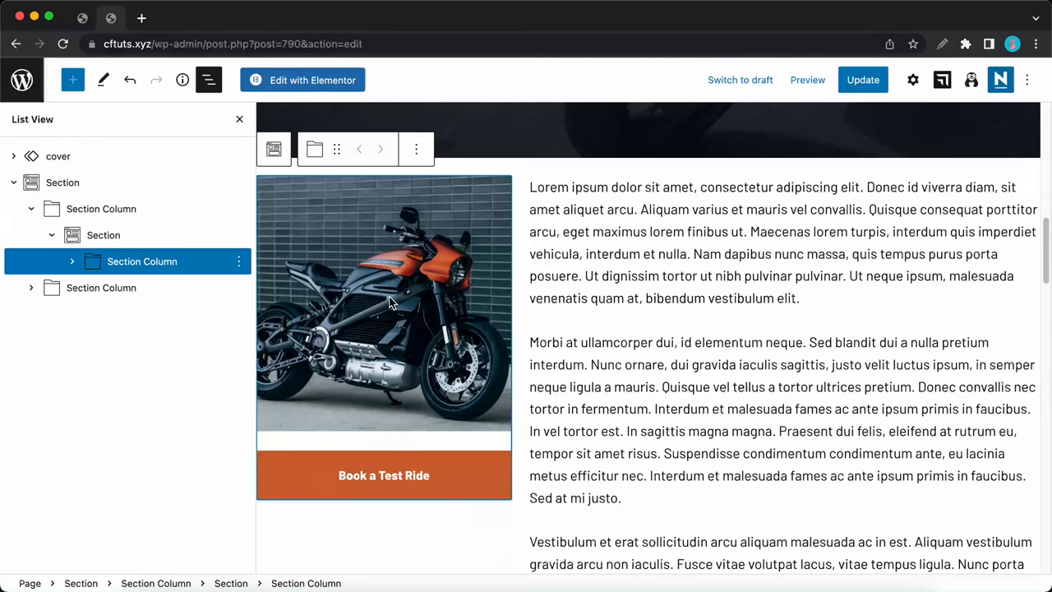
{"action": "left_click", "coordinate": [239, 262]}
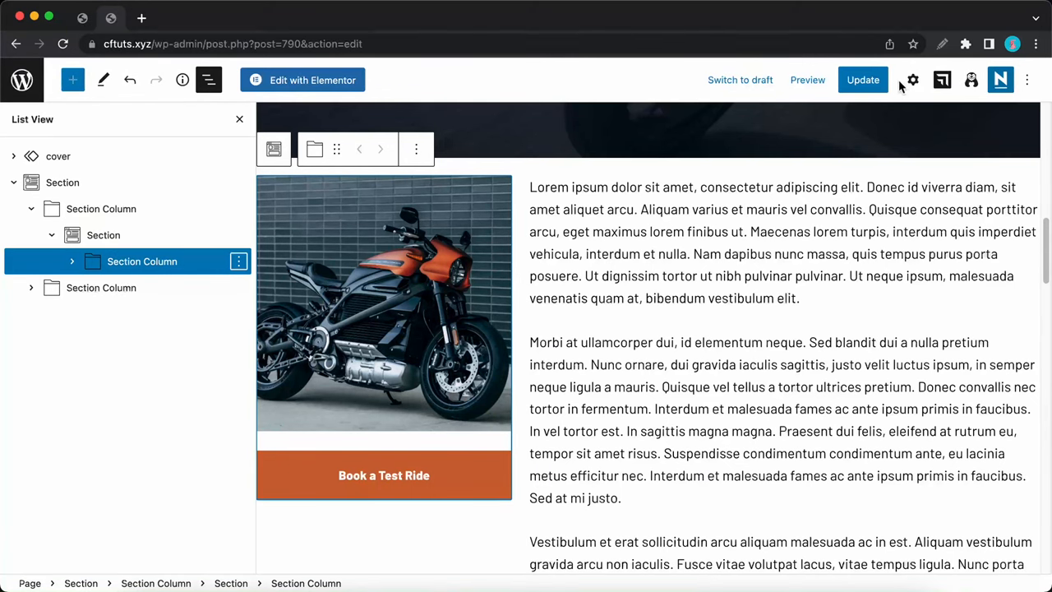
- Set the column's Sticky To option to Screen, keeping Position at Top
{"action": "left_click", "coordinate": [912, 79]}
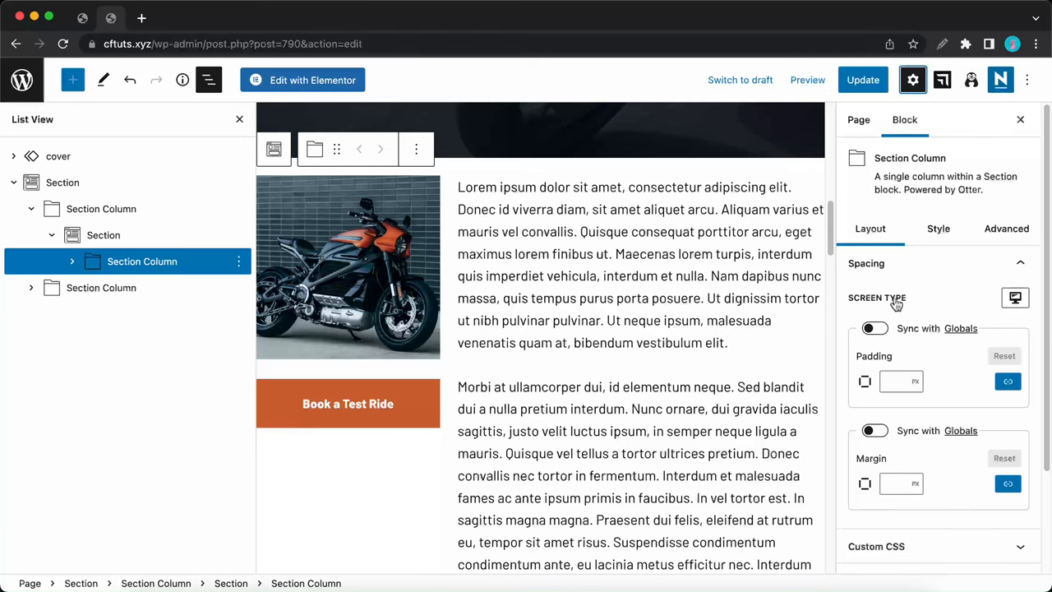
{"action": "scroll", "scroll_direction": "down", "scroll_amount": 3}
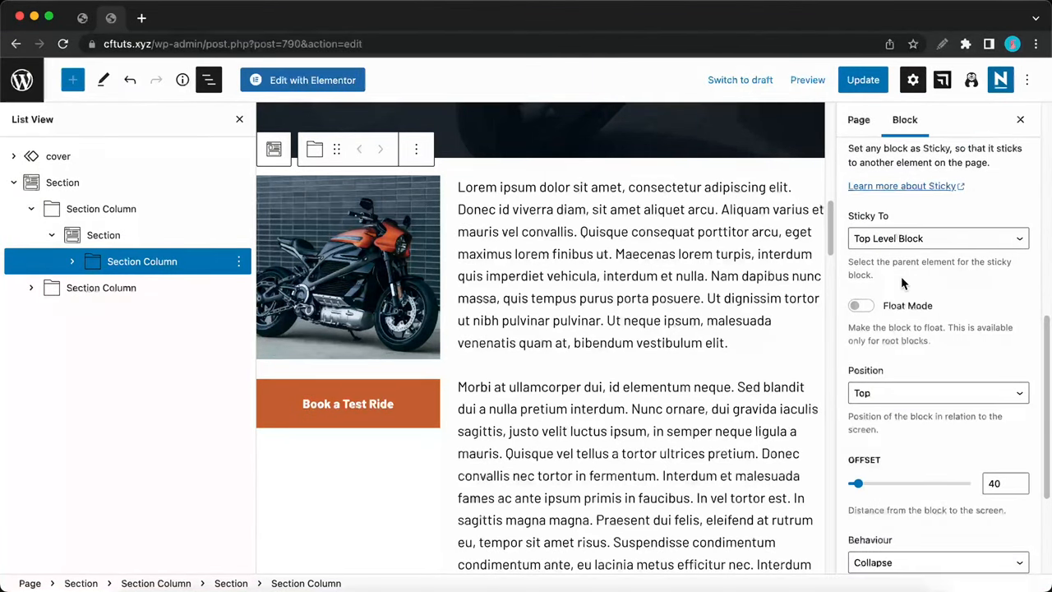
{"action": "scroll", "scroll_direction": "down", "scroll_amount": 3}
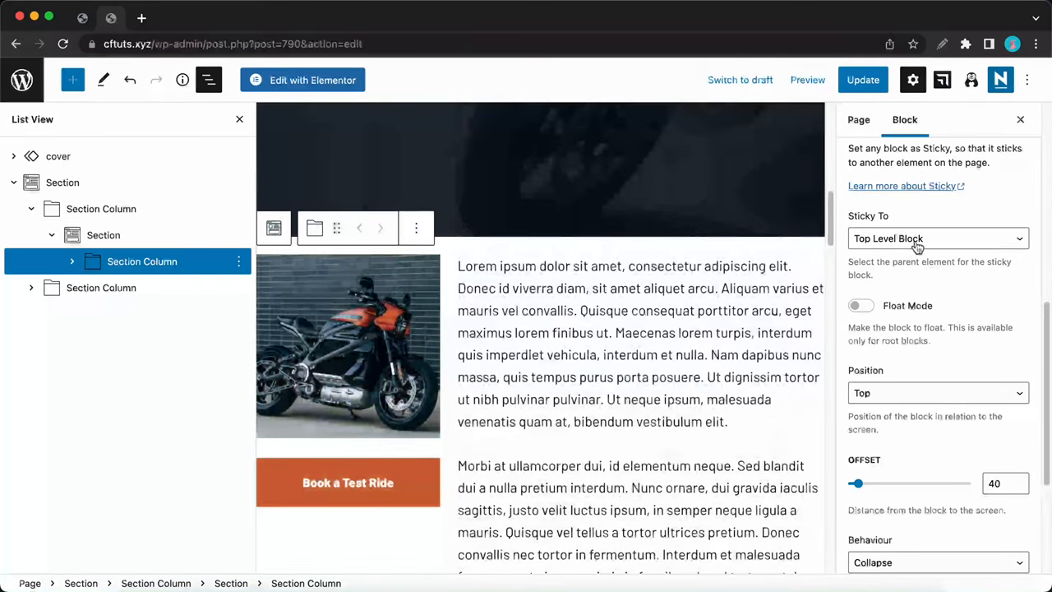
{"action": "left_click", "coordinate": [937, 239]}
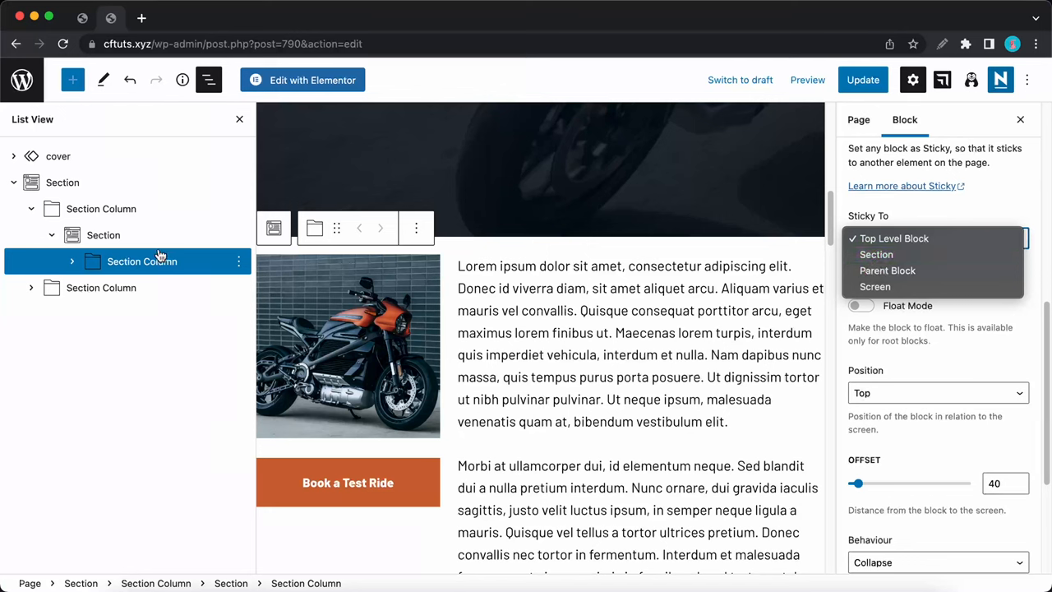
{"action": "mouse_move", "coordinate": [165, 262]}
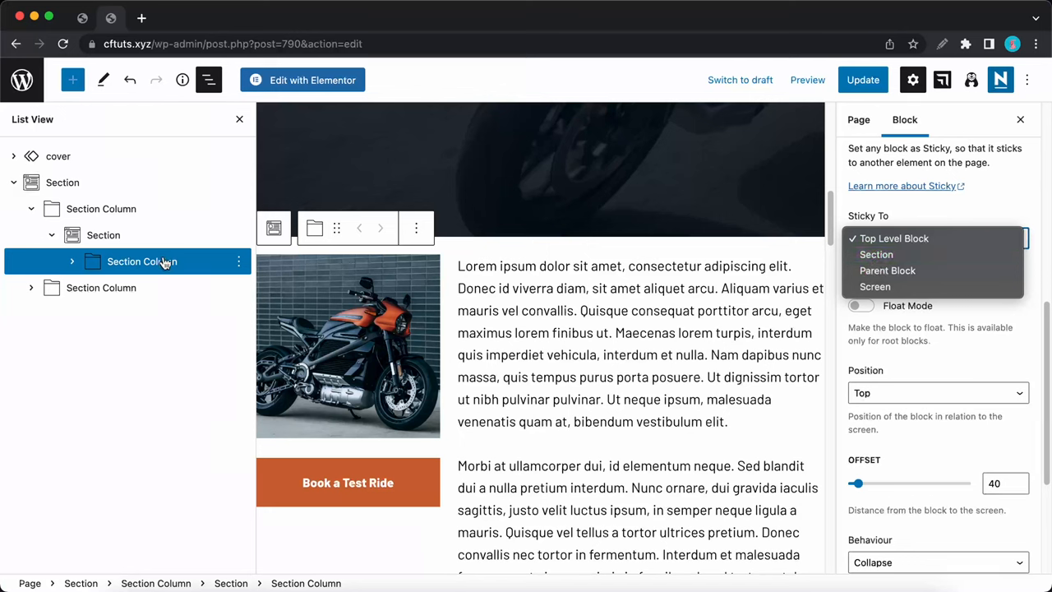
{"action": "mouse_move", "coordinate": [887, 271]}
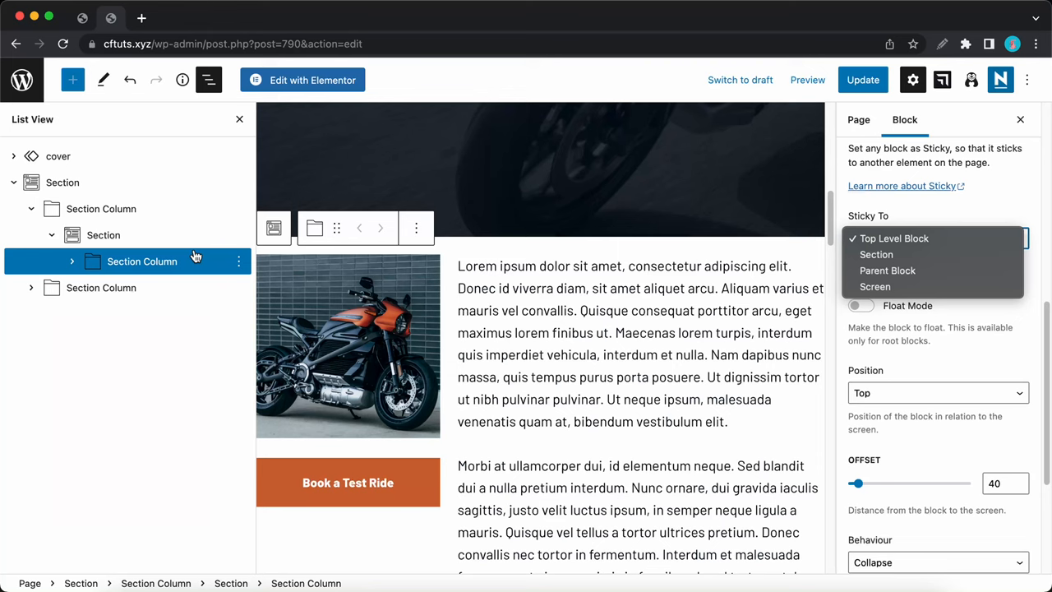
{"action": "mouse_move", "coordinate": [876, 286]}
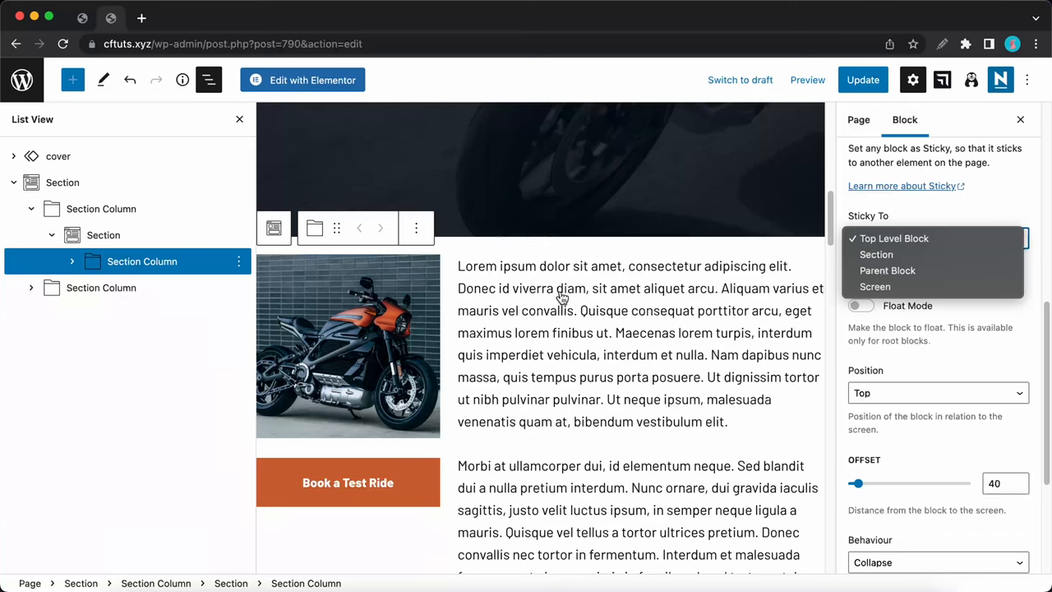
{"action": "left_click", "coordinate": [893, 238]}
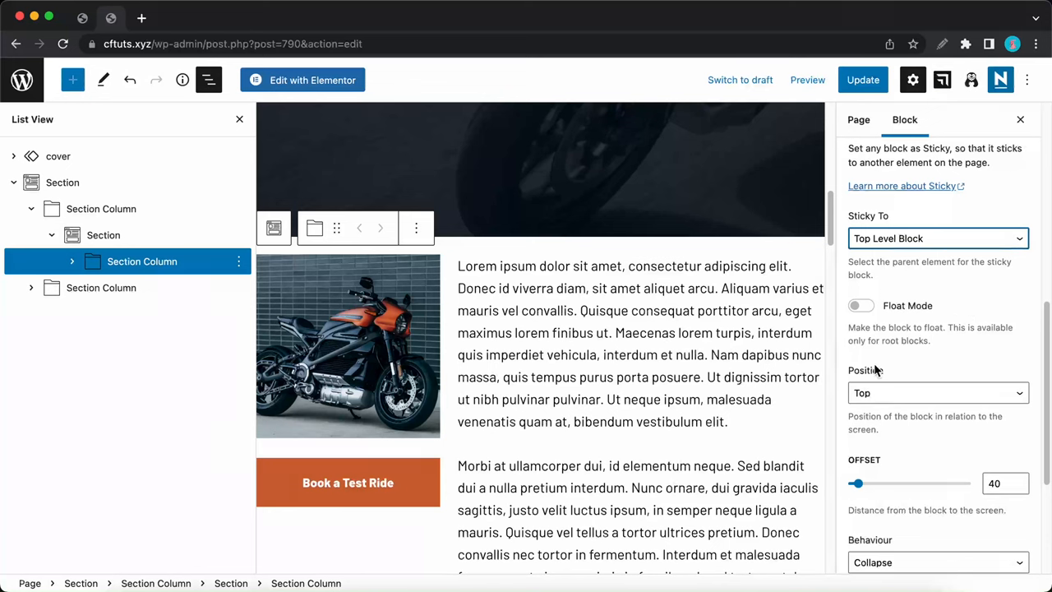
{"action": "left_click", "coordinate": [937, 392]}
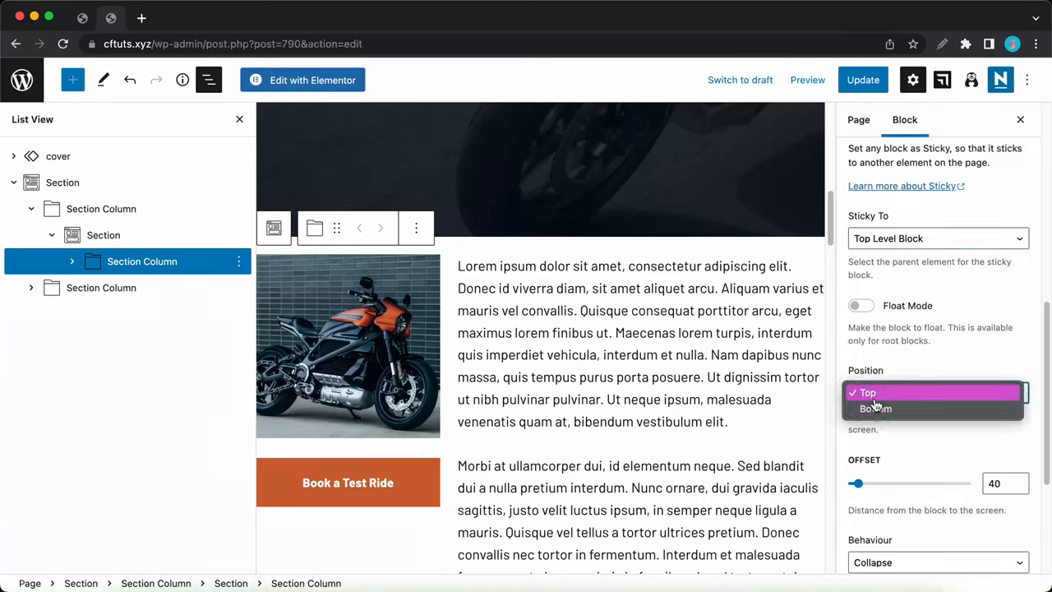
{"action": "left_click", "coordinate": [867, 392]}
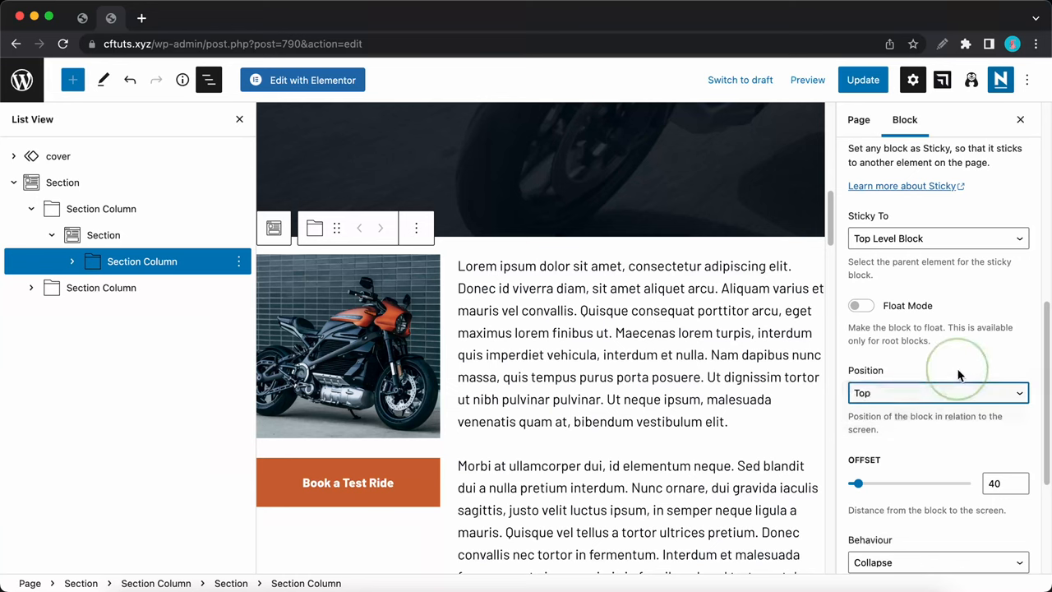
{"action": "left_click", "coordinate": [937, 239]}
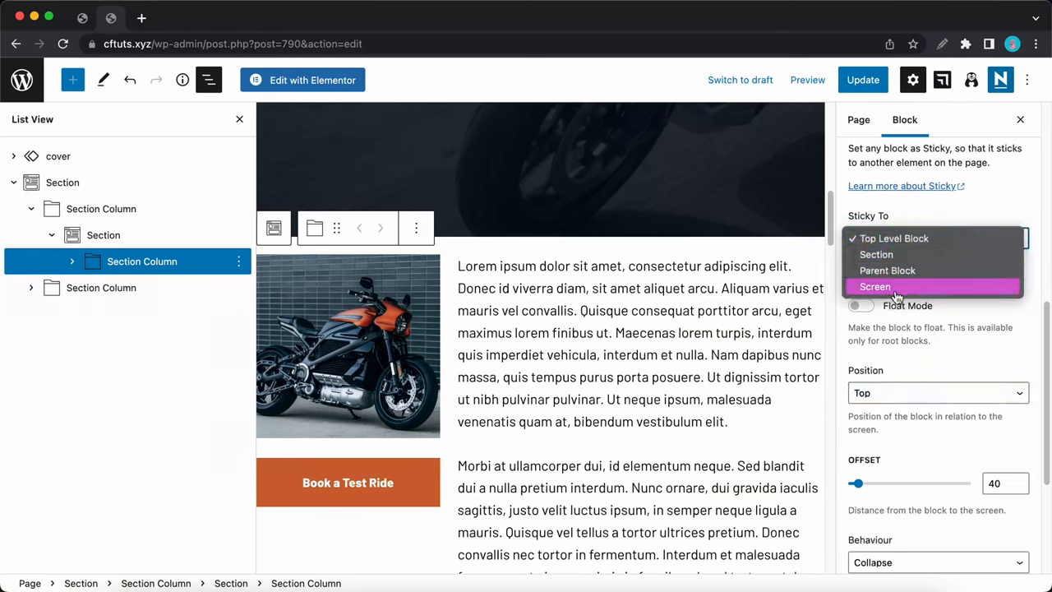
{"action": "left_click", "coordinate": [875, 286]}
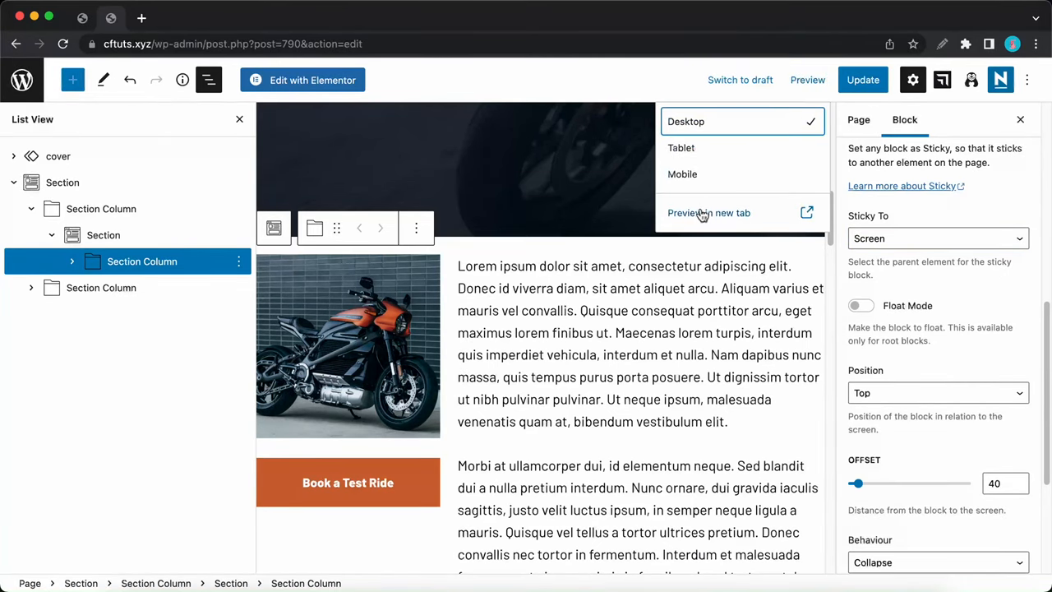
- Preview the page in a new tab and scroll through it
{"action": "left_click", "coordinate": [709, 212]}
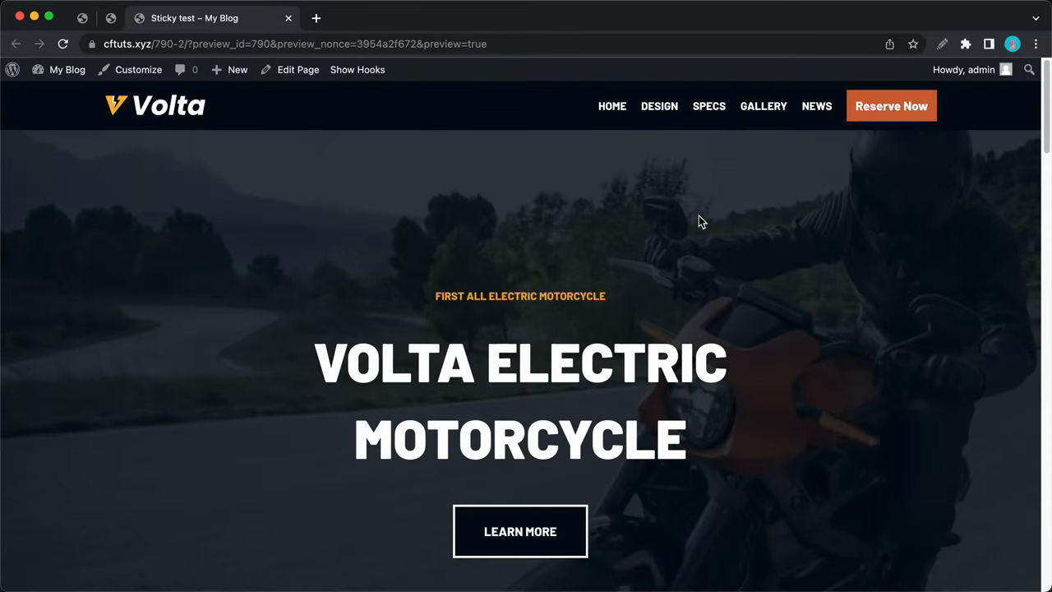
{"action": "scroll", "scroll_direction": "down", "scroll_amount": 3}
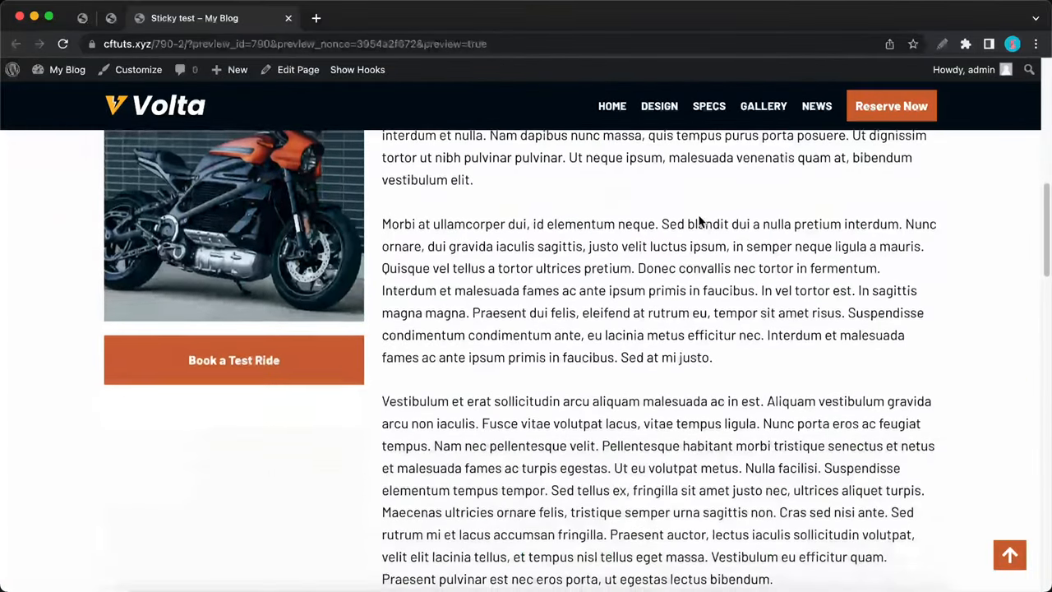
{"action": "scroll", "scroll_direction": "down", "scroll_amount": 3}
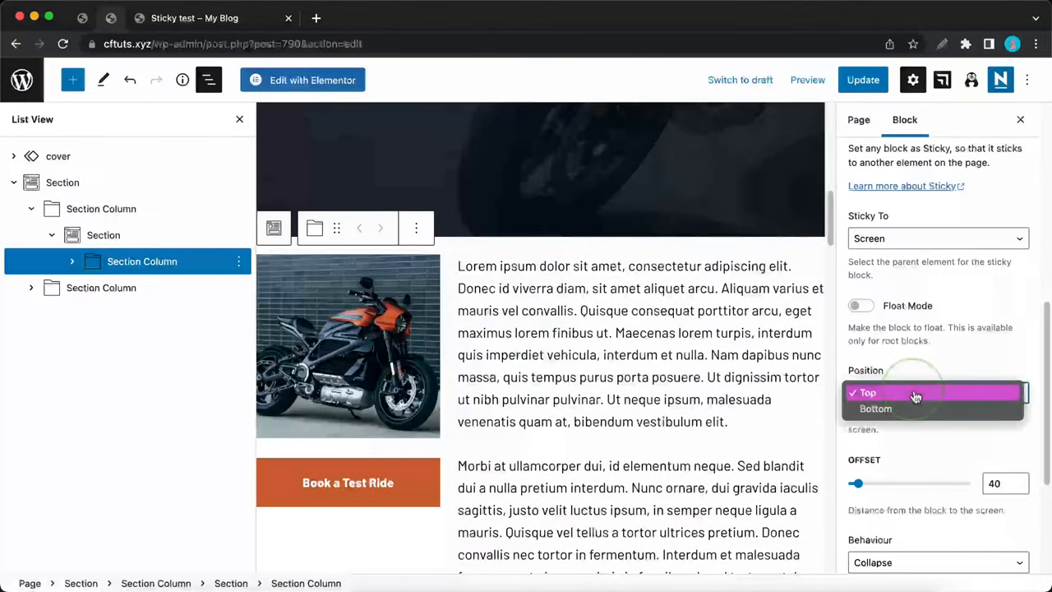
- Change the sticky column's position to Bottom and reopen the page preview
{"action": "left_click", "coordinate": [876, 409]}
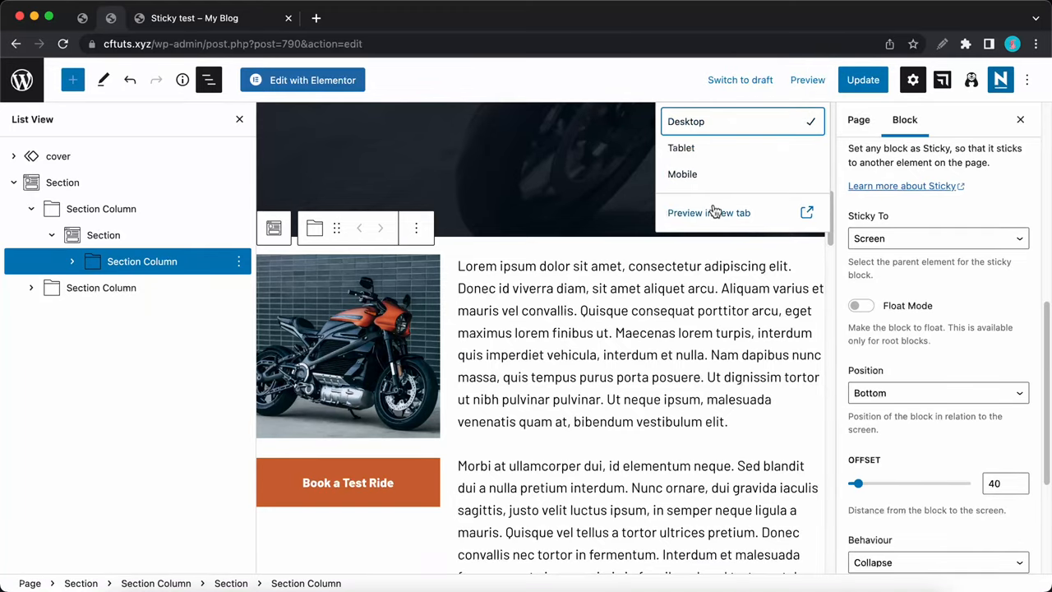
{"action": "left_click", "coordinate": [708, 212]}
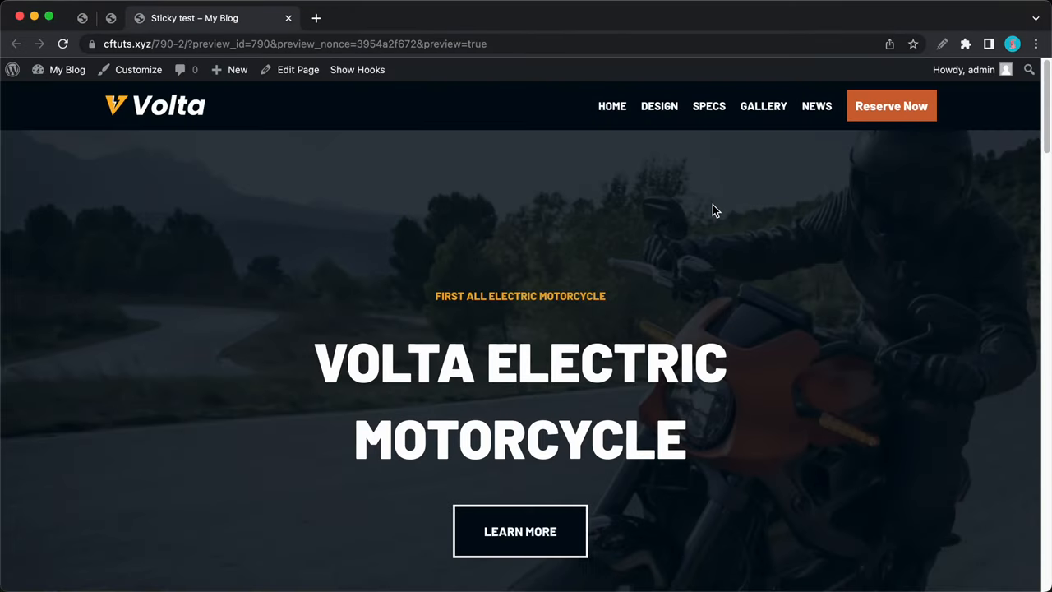
{"action": "scroll", "scroll_direction": "down", "scroll_amount": 3}
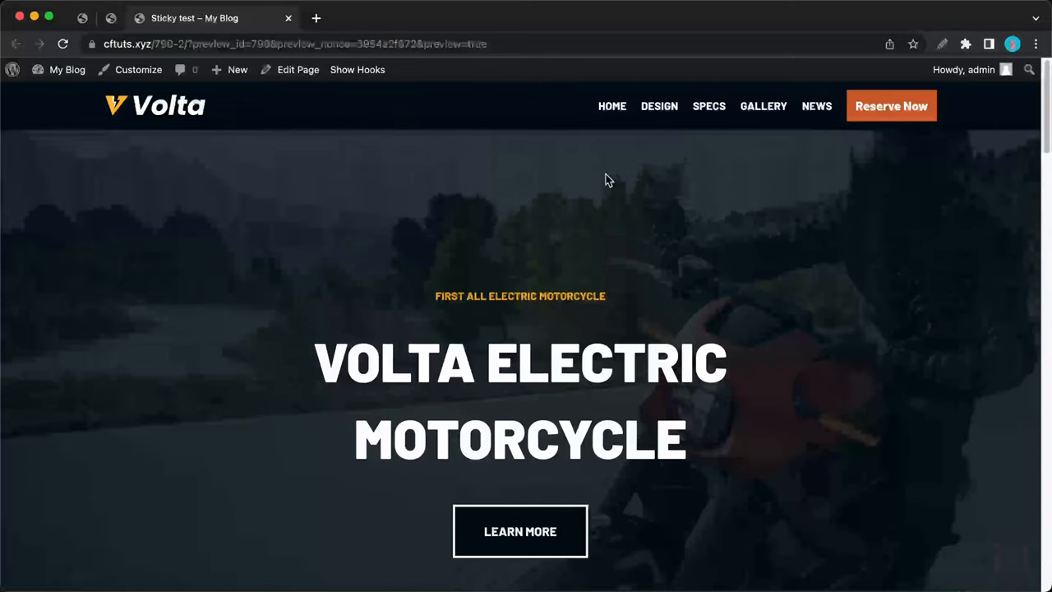
- Drag the sticky column's offset to 399 and preview the updated page
{"action": "left_click", "coordinate": [298, 69]}
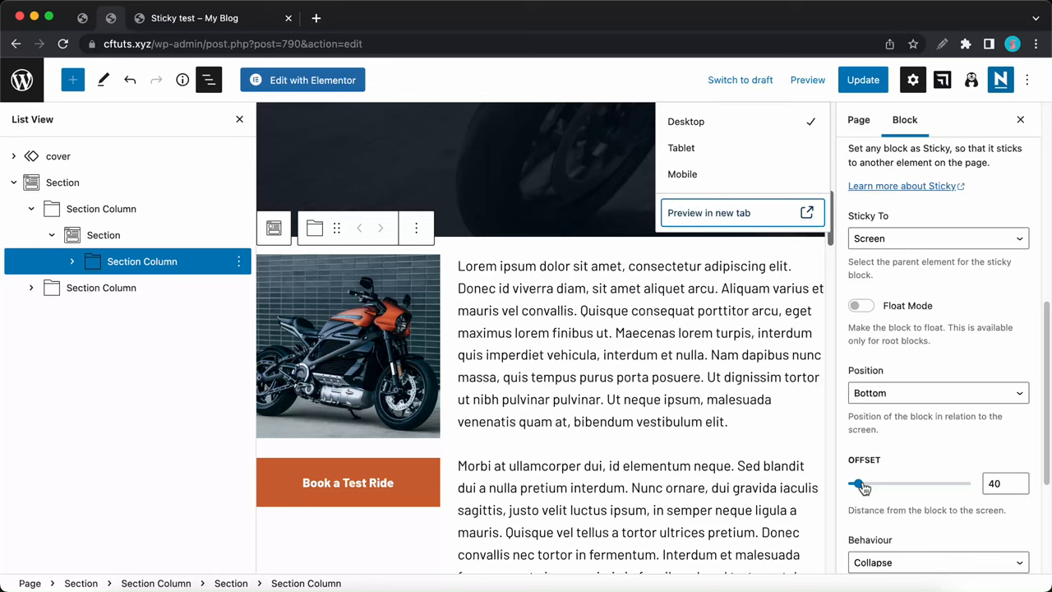
{"action": "left_click_drag", "start_coordinate": [860, 483], "coordinate": [949, 483]}
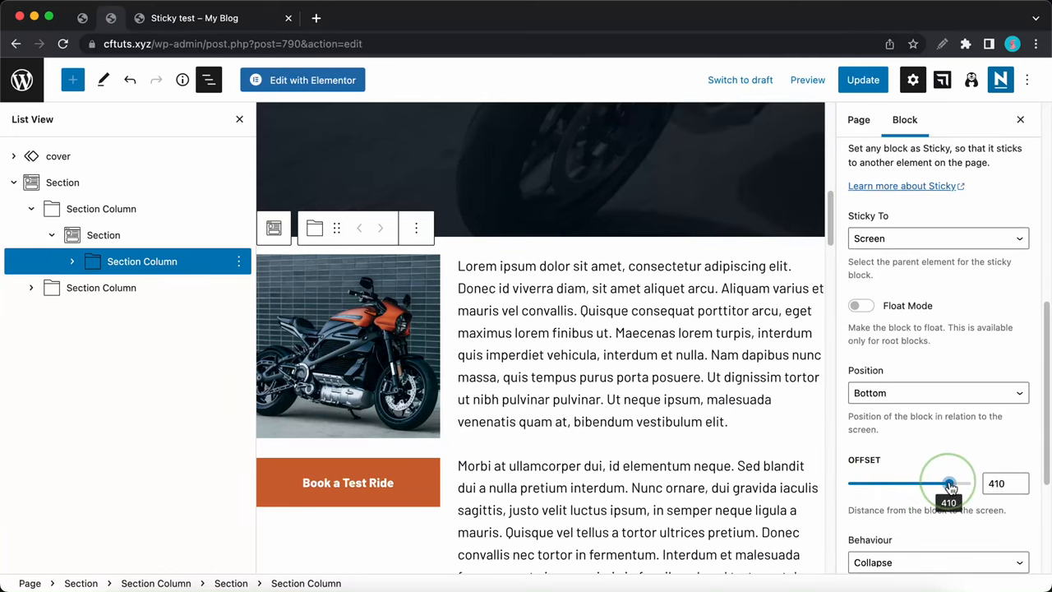
{"action": "left_click_drag", "start_coordinate": [949, 484], "coordinate": [945, 483]}
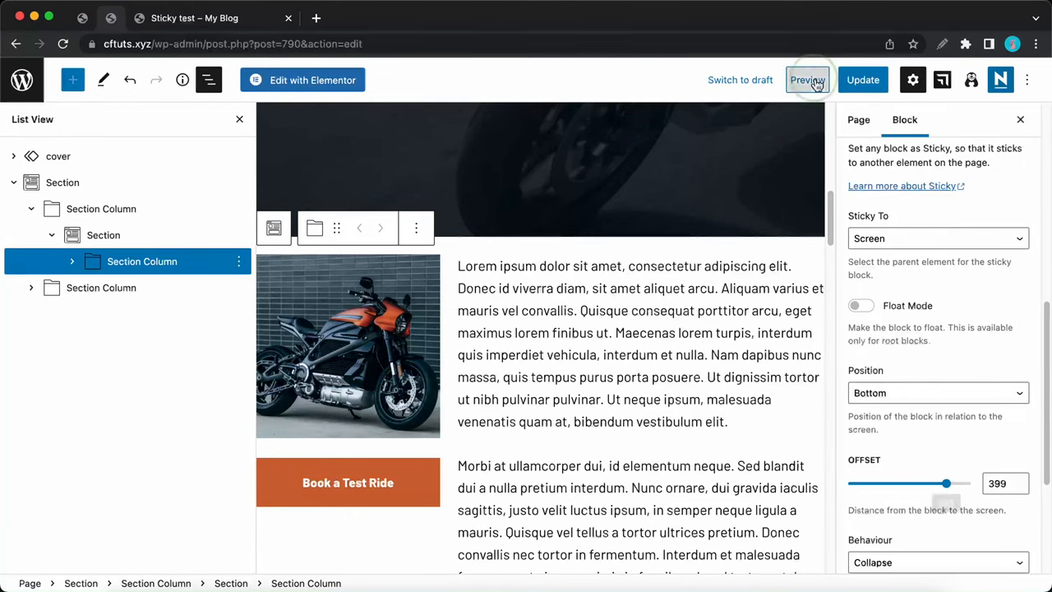
{"action": "left_click", "coordinate": [807, 80]}
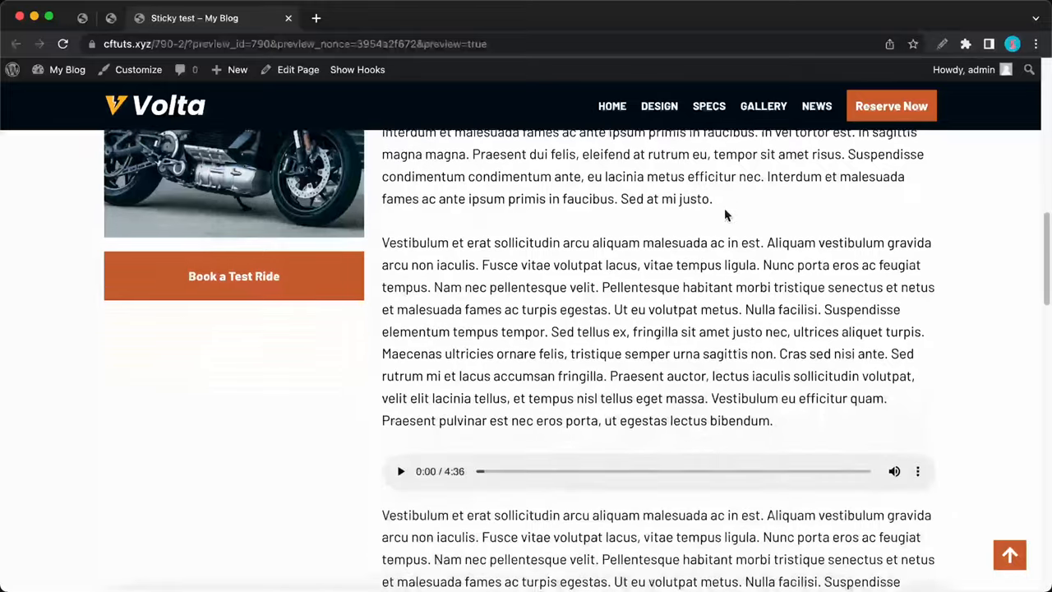
{"action": "scroll", "scroll_direction": "down", "scroll_amount": 3}
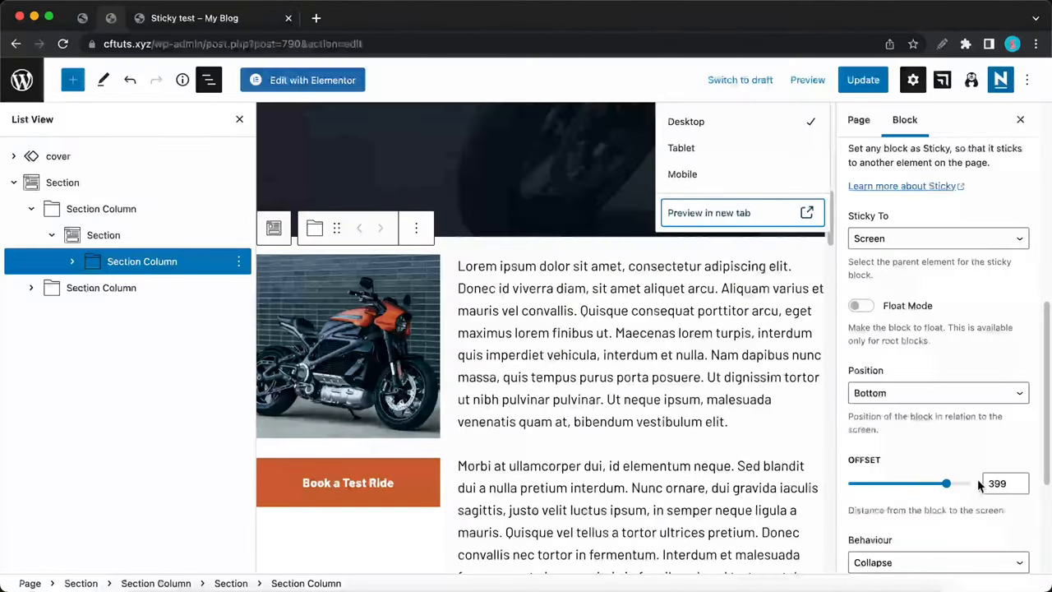
- Return the sticky column to Top with offset 0, keeping Collapse behaviour
{"action": "left_click", "coordinate": [997, 483]}
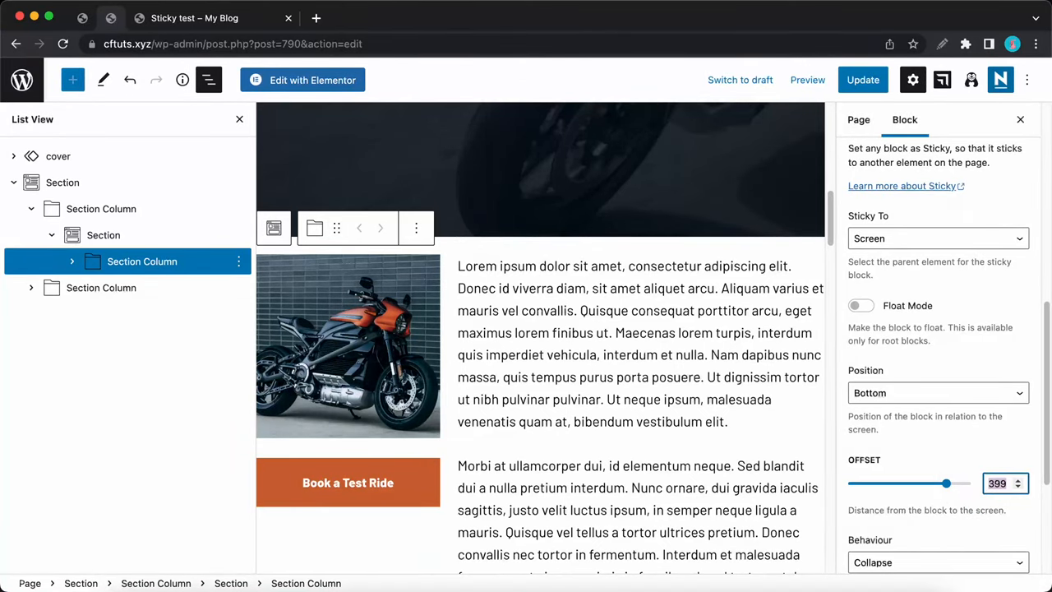
{"action": "left_click", "coordinate": [937, 392]}
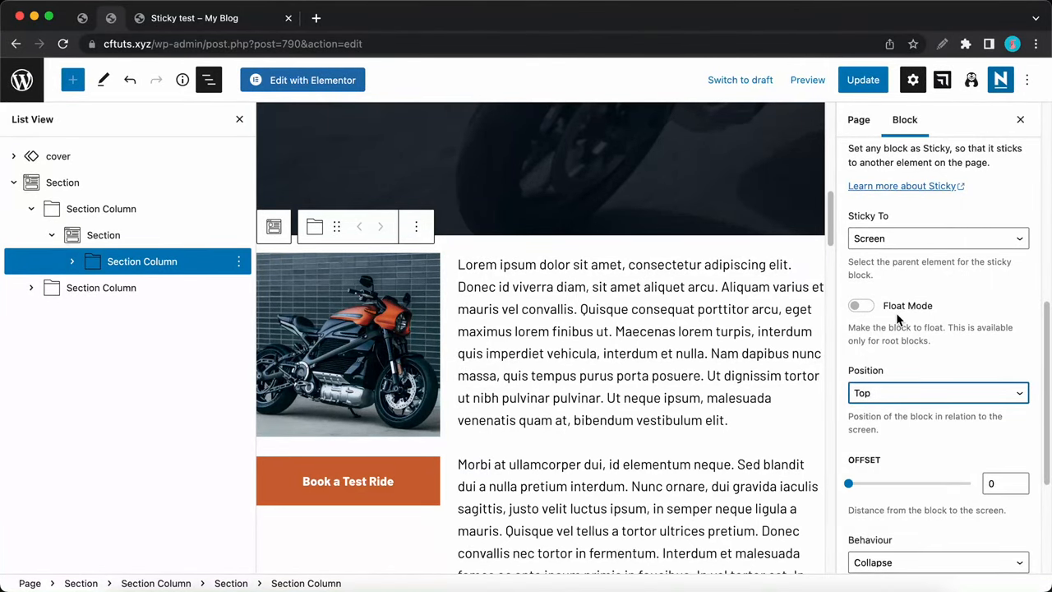
{"action": "scroll", "scroll_direction": "down", "scroll_amount": 3}
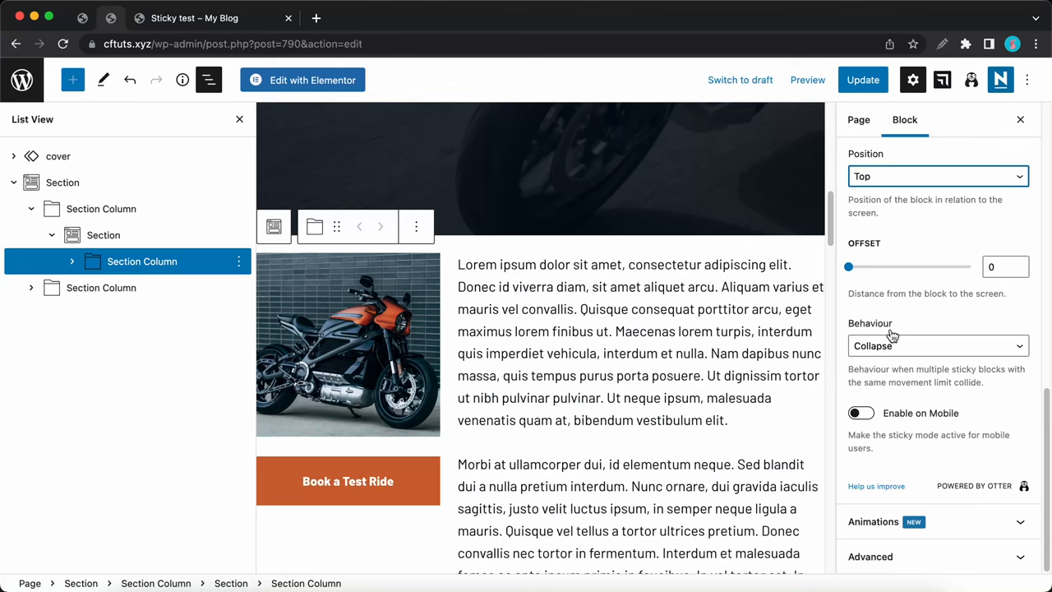
{"action": "left_click", "coordinate": [937, 346]}
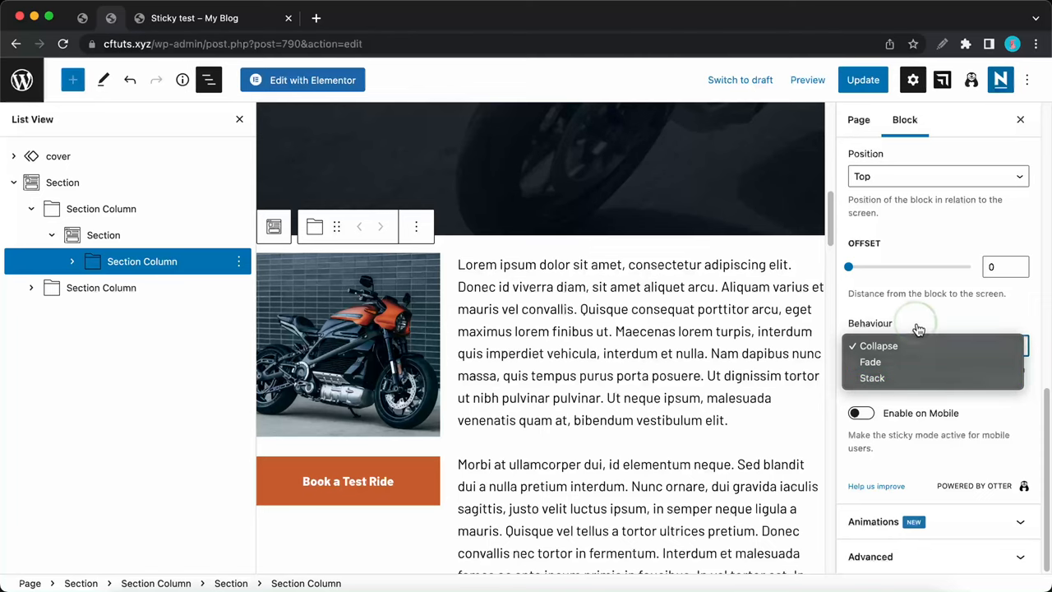
{"action": "left_click", "coordinate": [878, 345]}
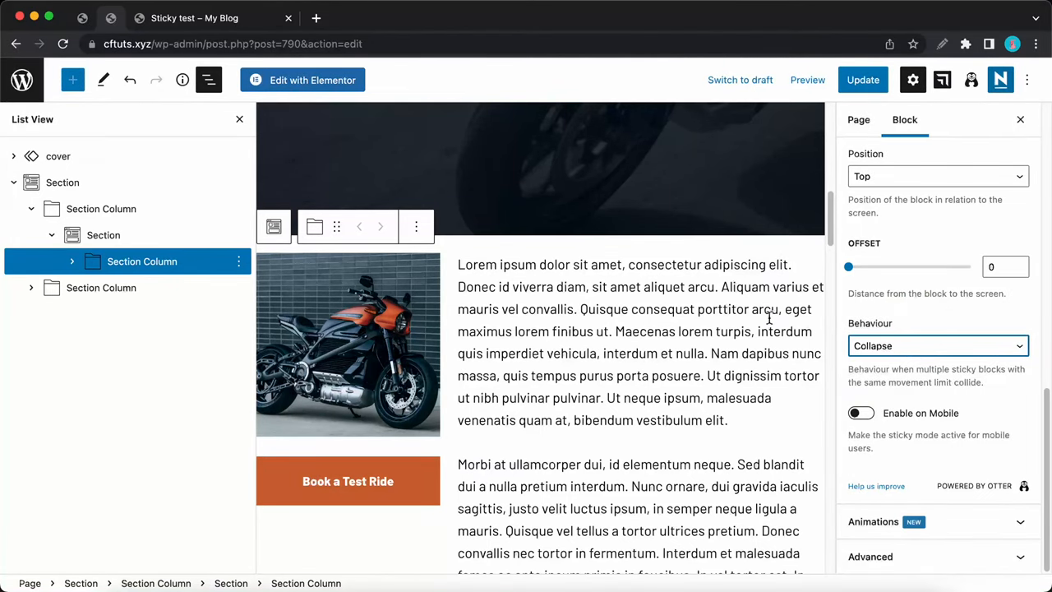
- Transform the first audio player into a sticky block
{"action": "scroll", "scroll_direction": "down", "scroll_amount": 3}
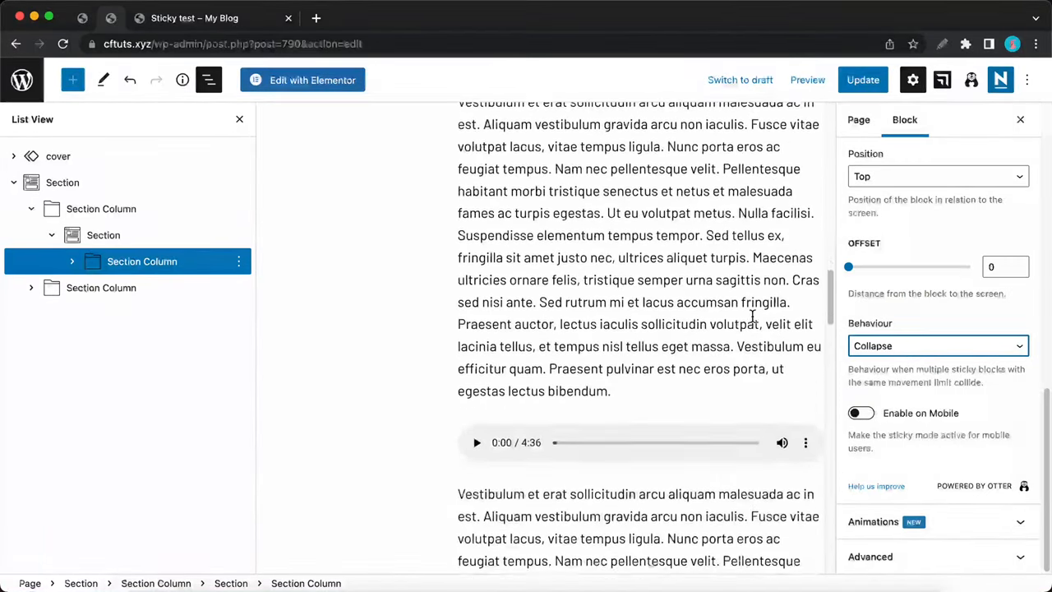
{"action": "scroll", "scroll_direction": "down", "scroll_amount": 3}
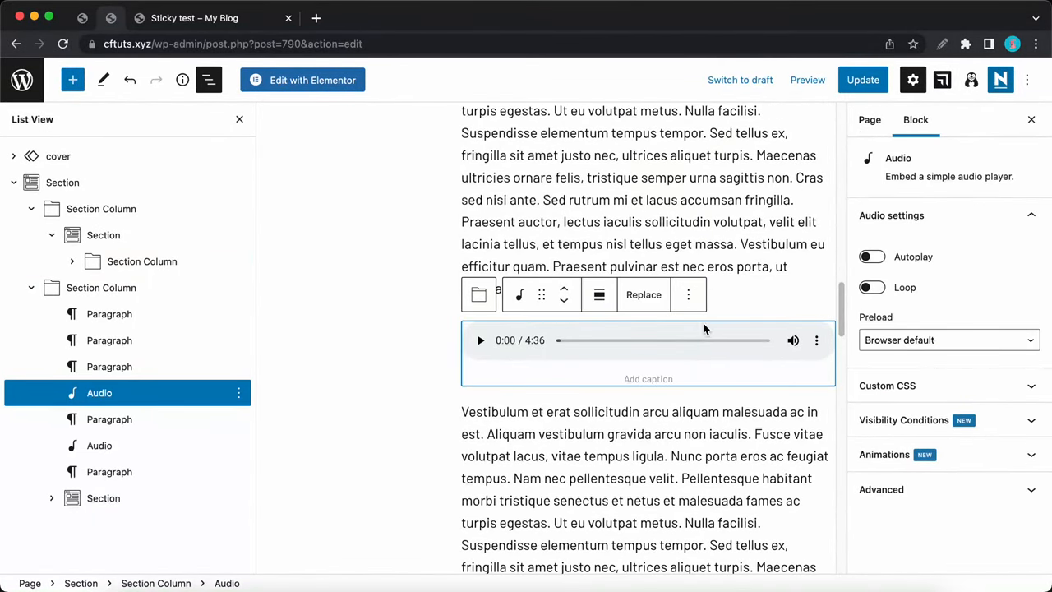
{"action": "left_click", "coordinate": [688, 294]}
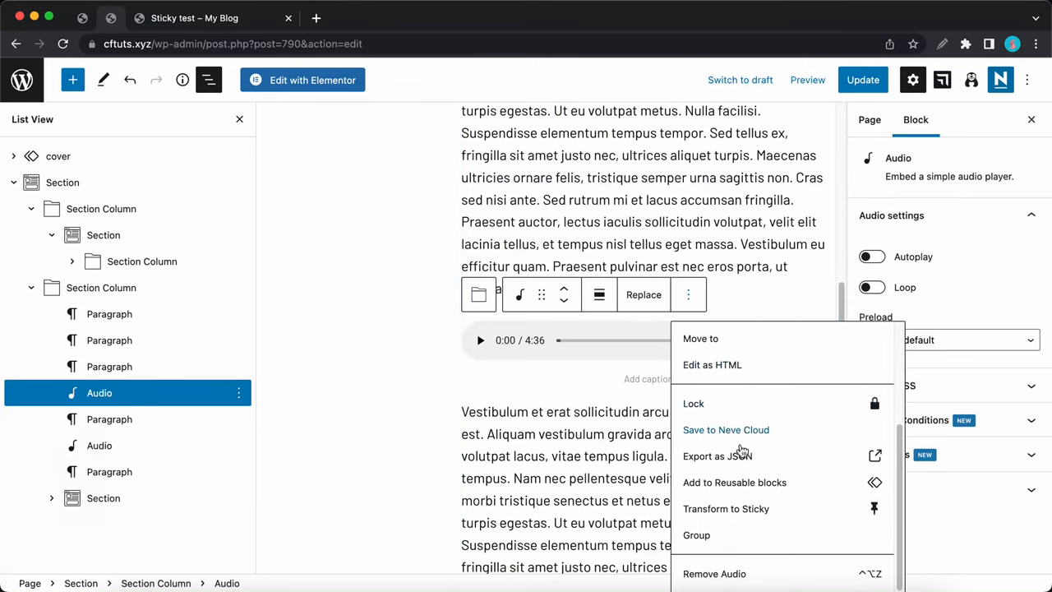
{"action": "left_click", "coordinate": [688, 294]}
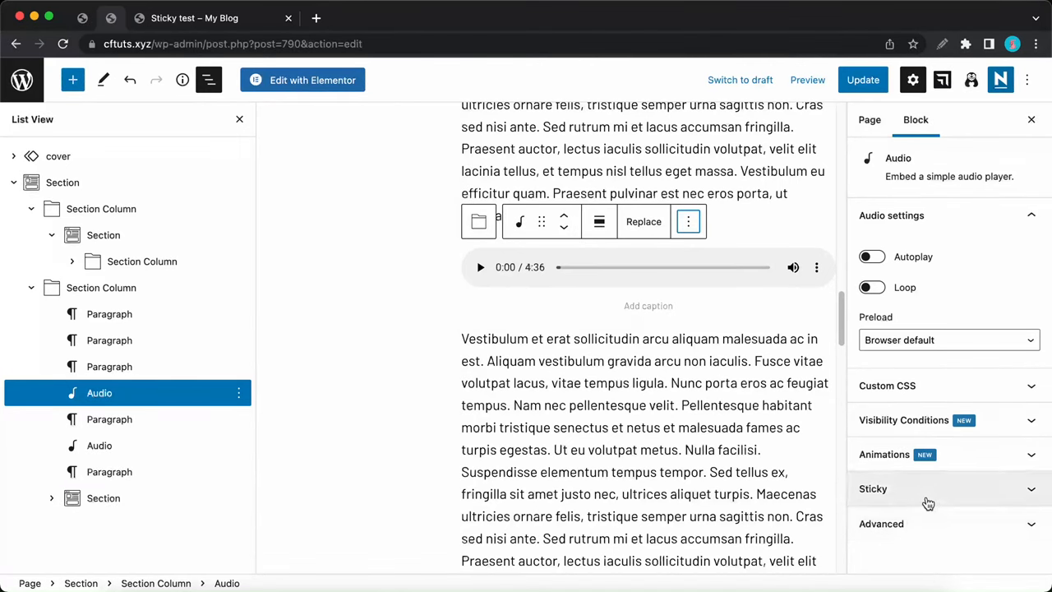
- Set the audio player to stick to Screen, Position Bottom, offset 0, Collapse behaviour
{"action": "left_click", "coordinate": [873, 488]}
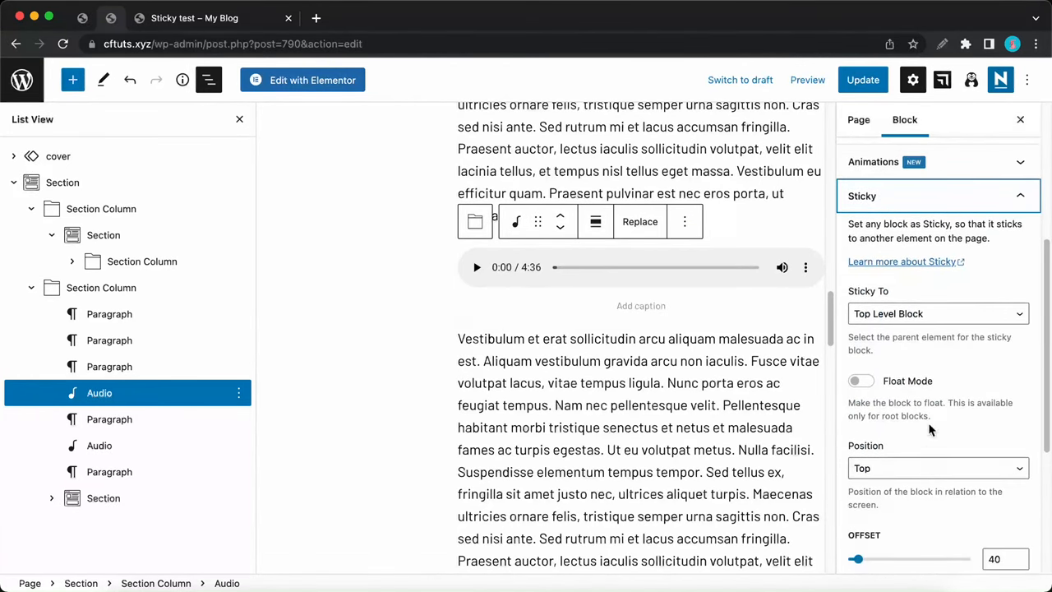
{"action": "left_click", "coordinate": [937, 314]}
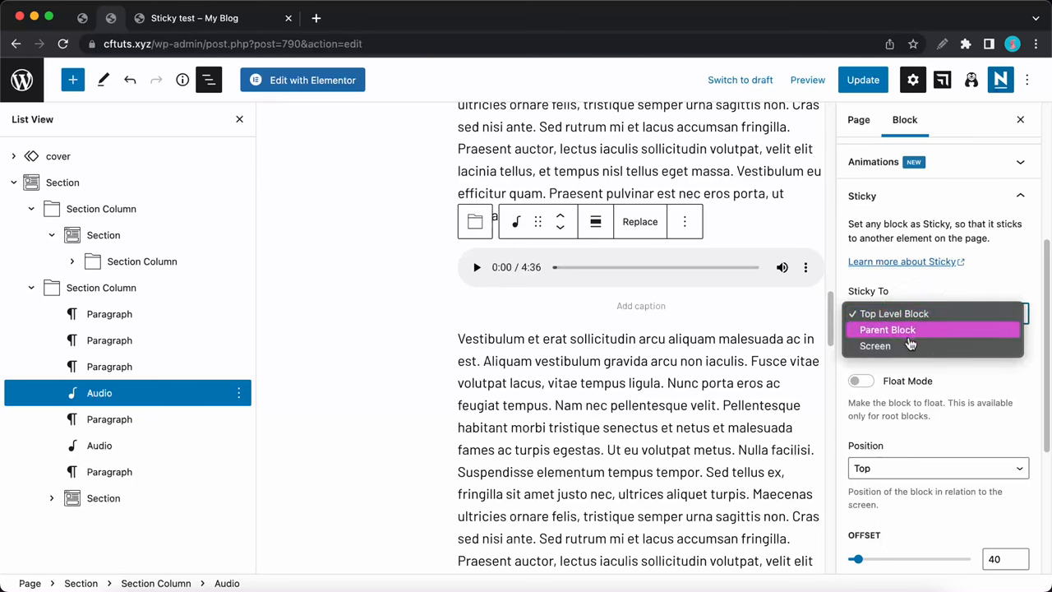
{"action": "left_click", "coordinate": [874, 345]}
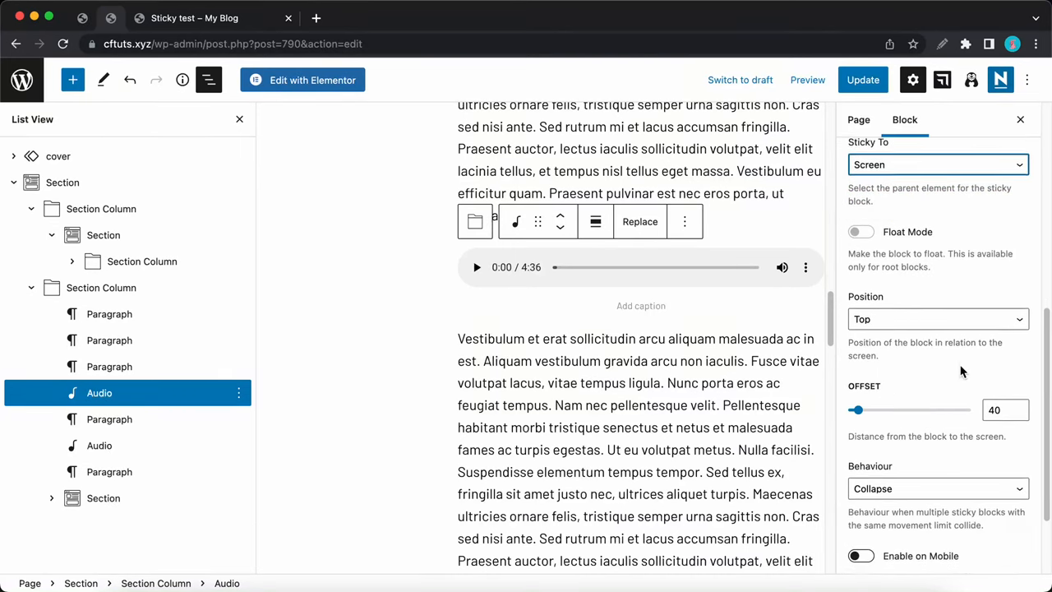
{"action": "left_click", "coordinate": [937, 318]}
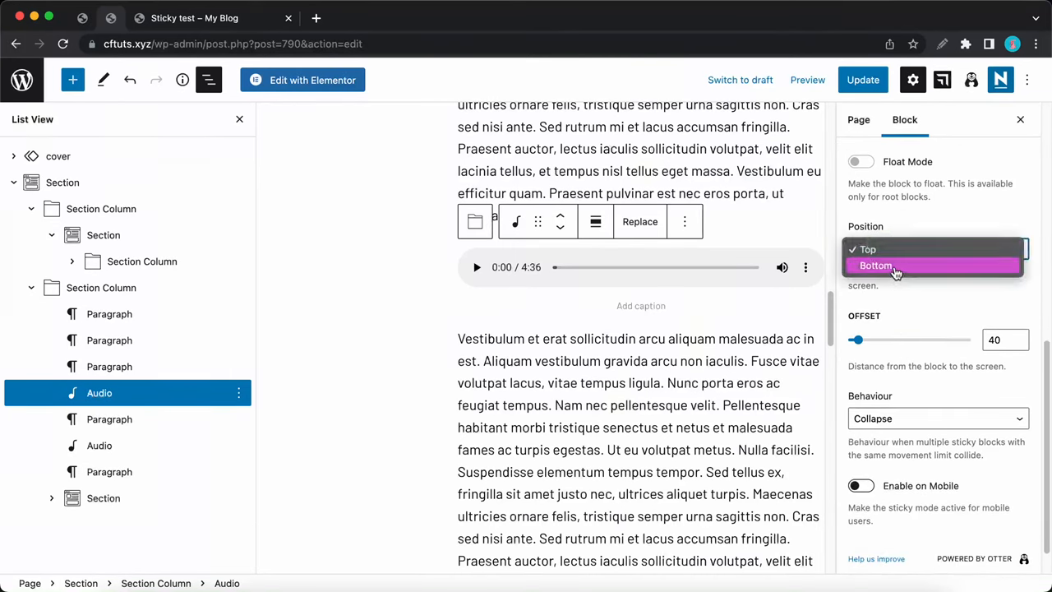
{"action": "left_click", "coordinate": [876, 264]}
{"action": "type", "text": "0"}
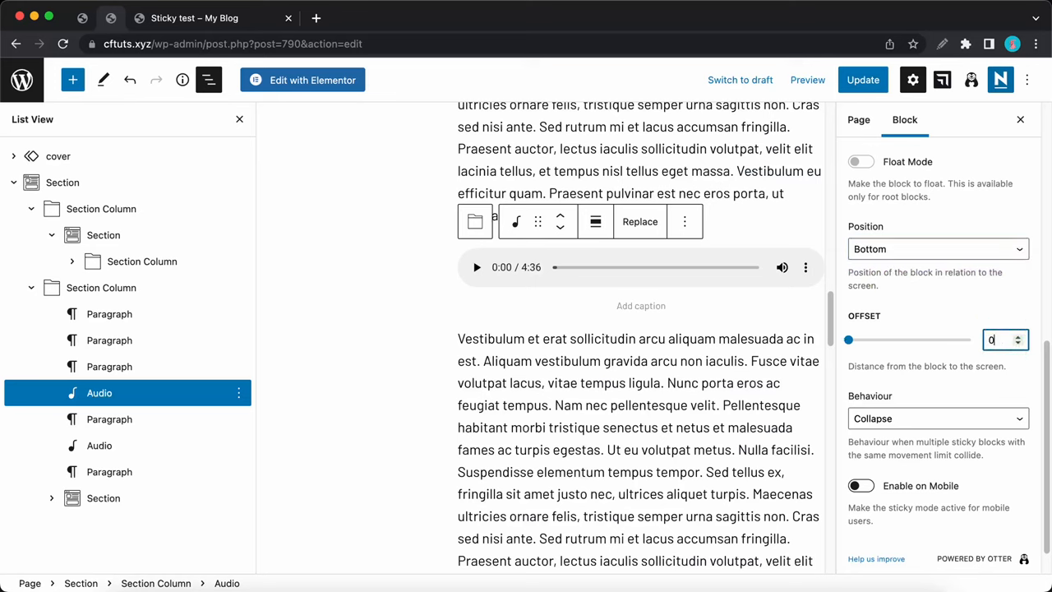
{"action": "left_click", "coordinate": [937, 418]}
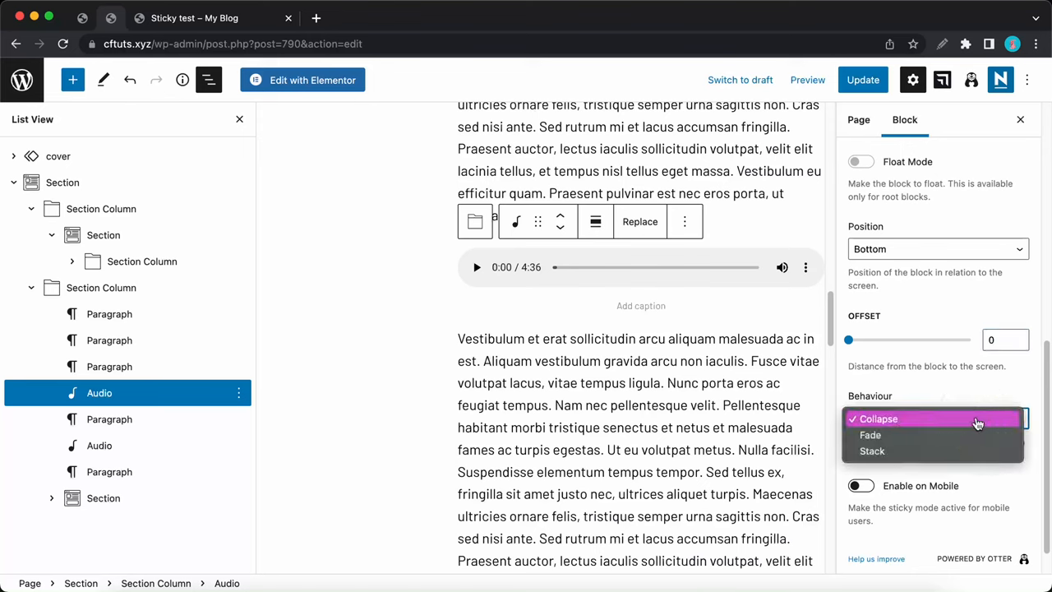
{"action": "left_click", "coordinate": [879, 418]}
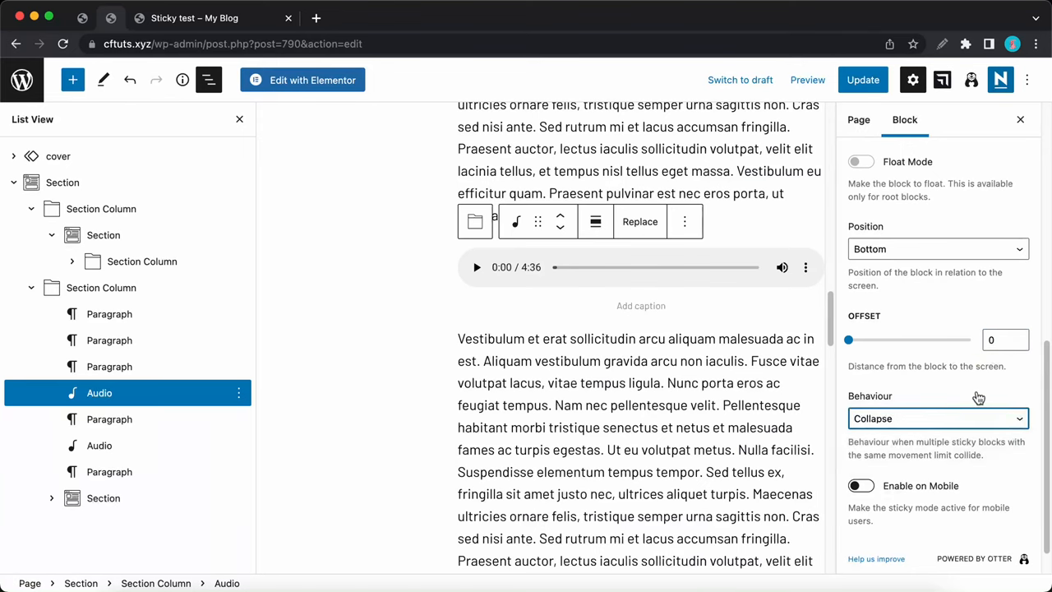
- Select the second audio player and set its Sticky To option to Screen
{"action": "scroll", "scroll_direction": "down", "scroll_amount": 3}
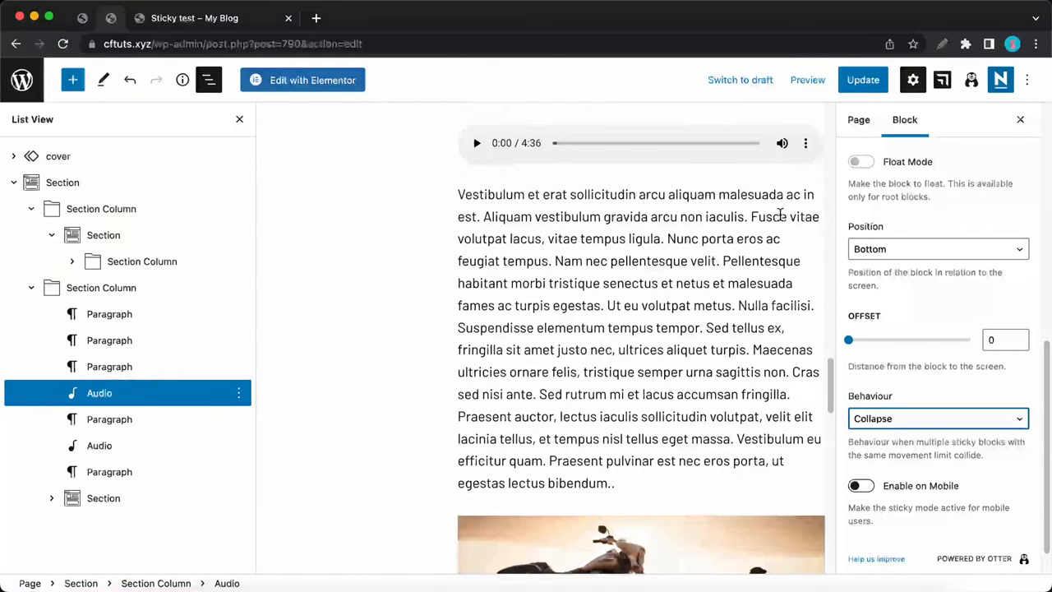
{"action": "left_click", "coordinate": [688, 129]}
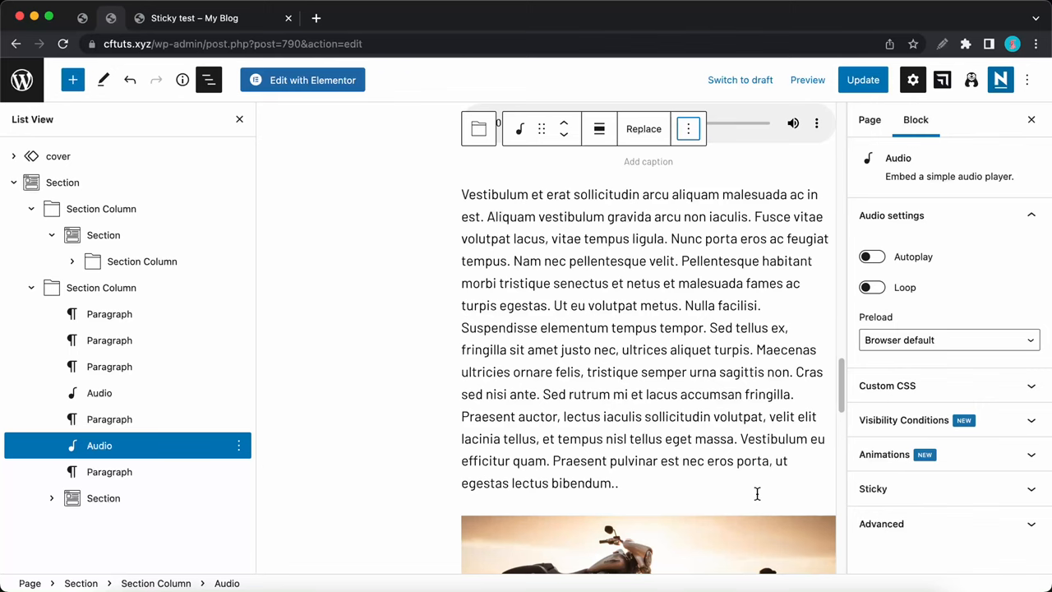
{"action": "left_click", "coordinate": [873, 489]}
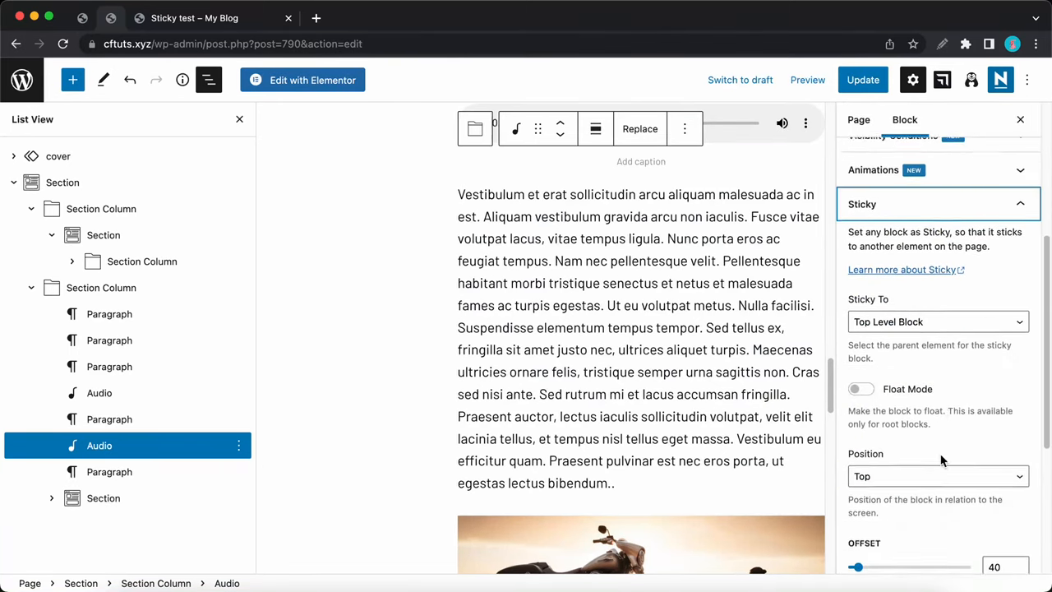
{"action": "left_click", "coordinate": [938, 321]}
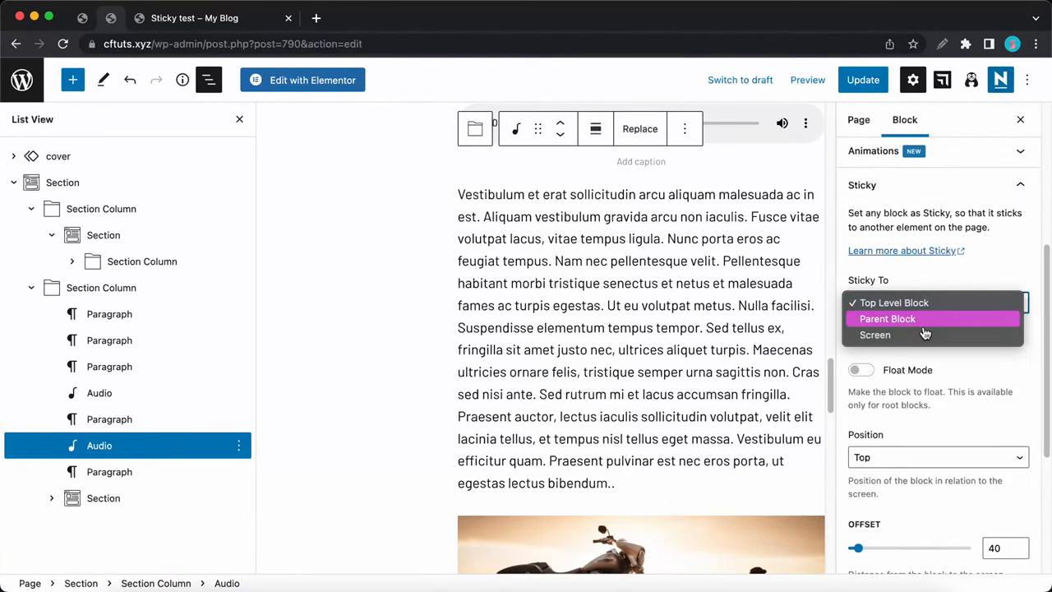
{"action": "left_click", "coordinate": [874, 335]}
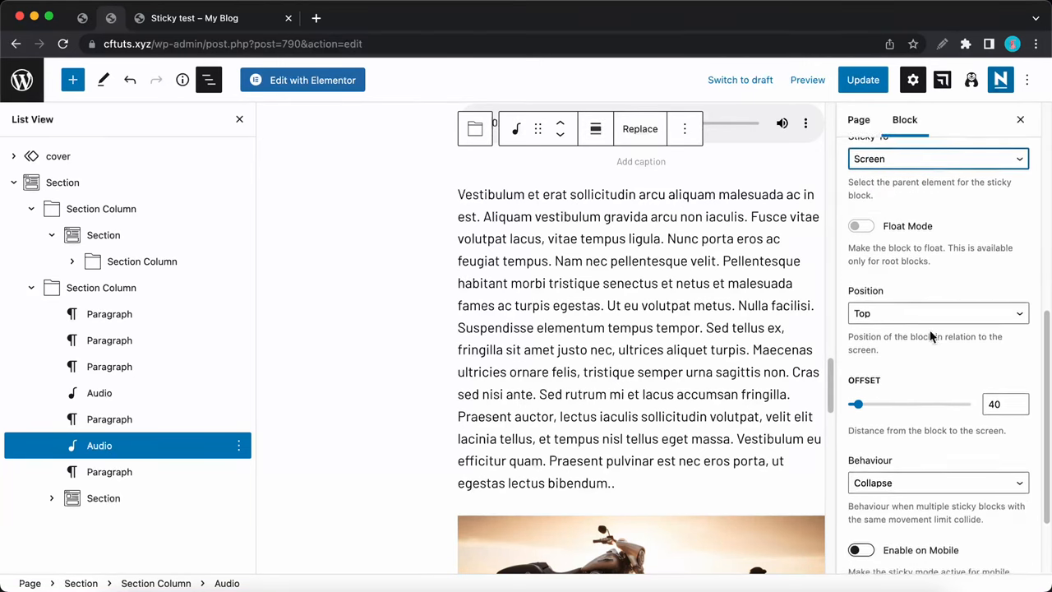
{"action": "left_click", "coordinate": [937, 313]}
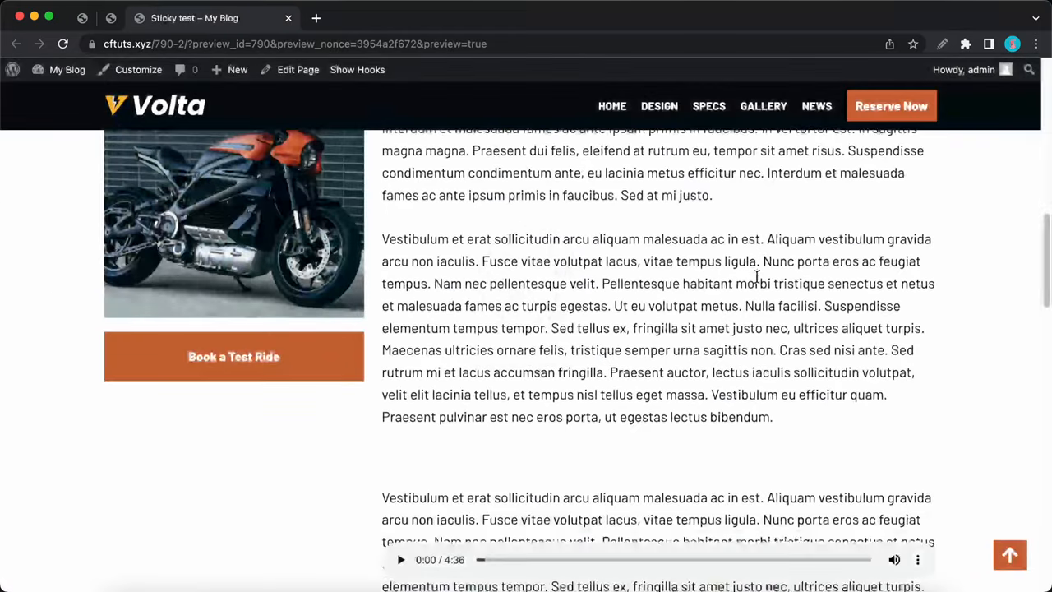
{"action": "scroll", "scroll_direction": "down", "scroll_amount": 3}
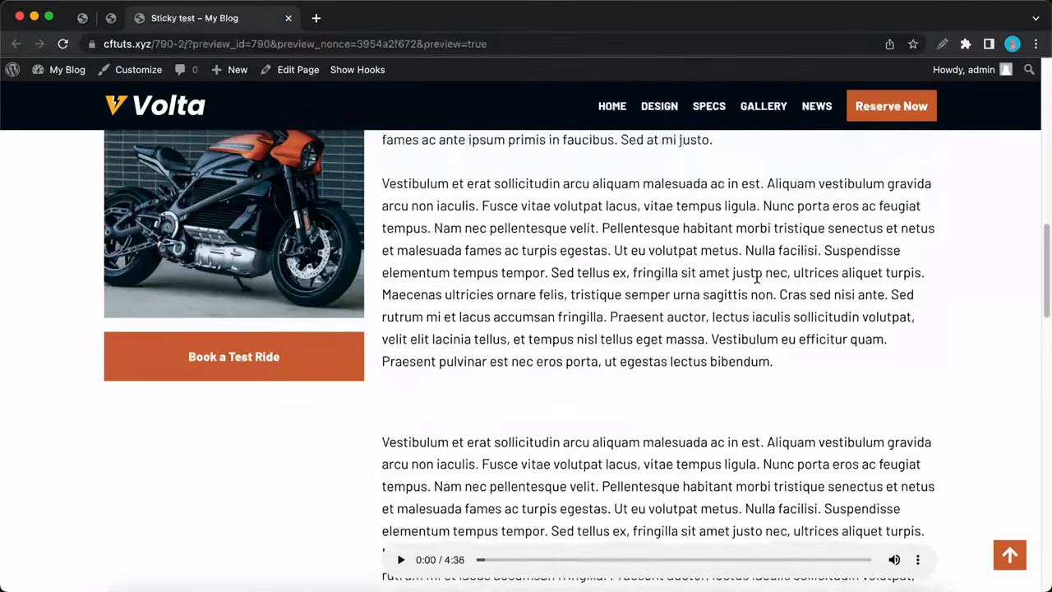
{"action": "scroll", "scroll_direction": "down", "scroll_amount": 3}
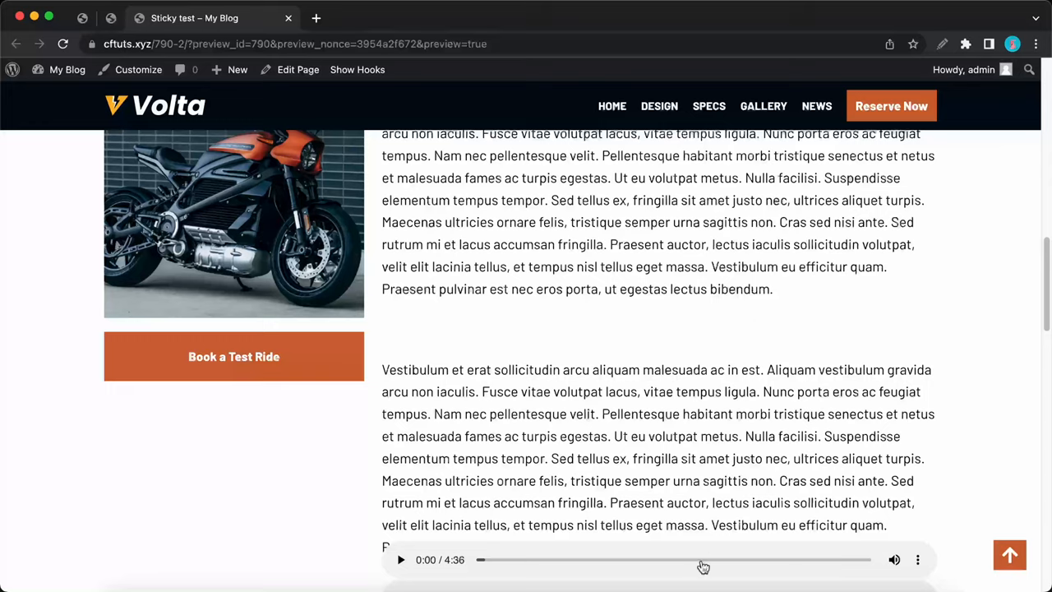
{"action": "scroll", "scroll_direction": "down", "scroll_amount": 3}
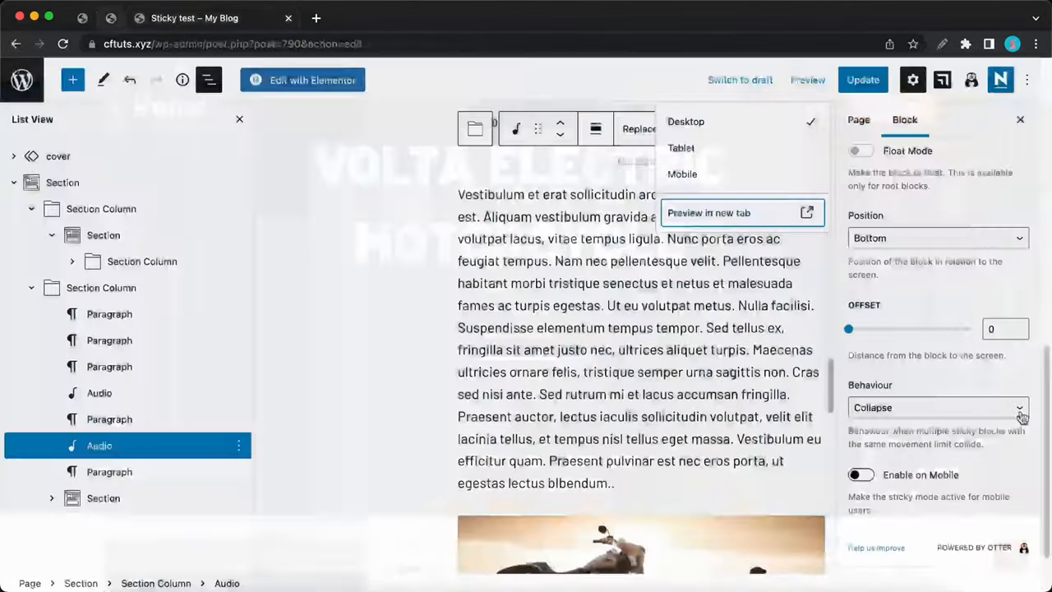
- Set the sticky behaviour of both audio players to Stack
{"action": "left_click", "coordinate": [937, 407]}
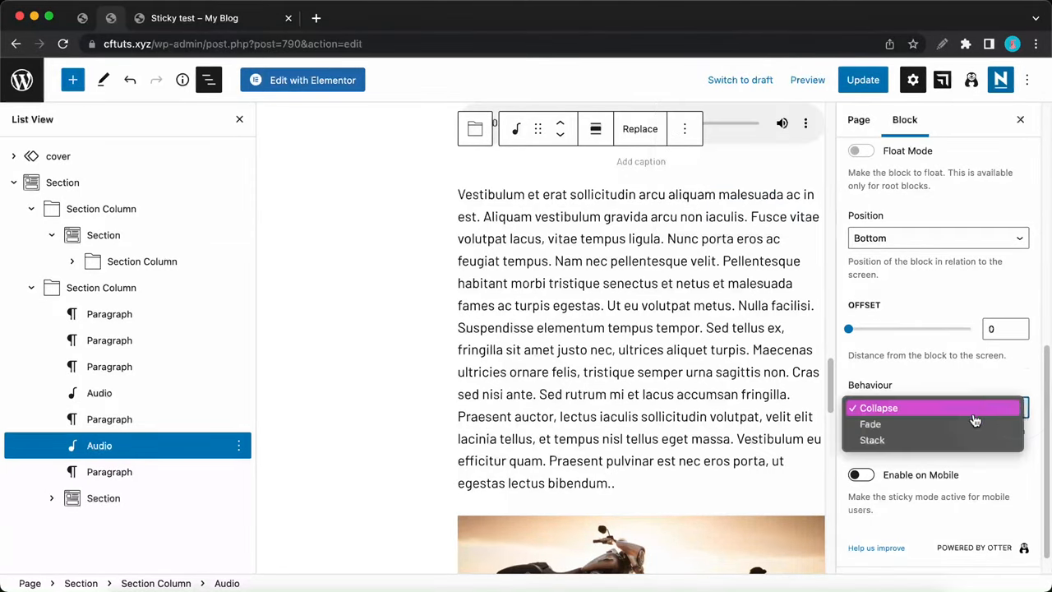
{"action": "left_click", "coordinate": [872, 440]}
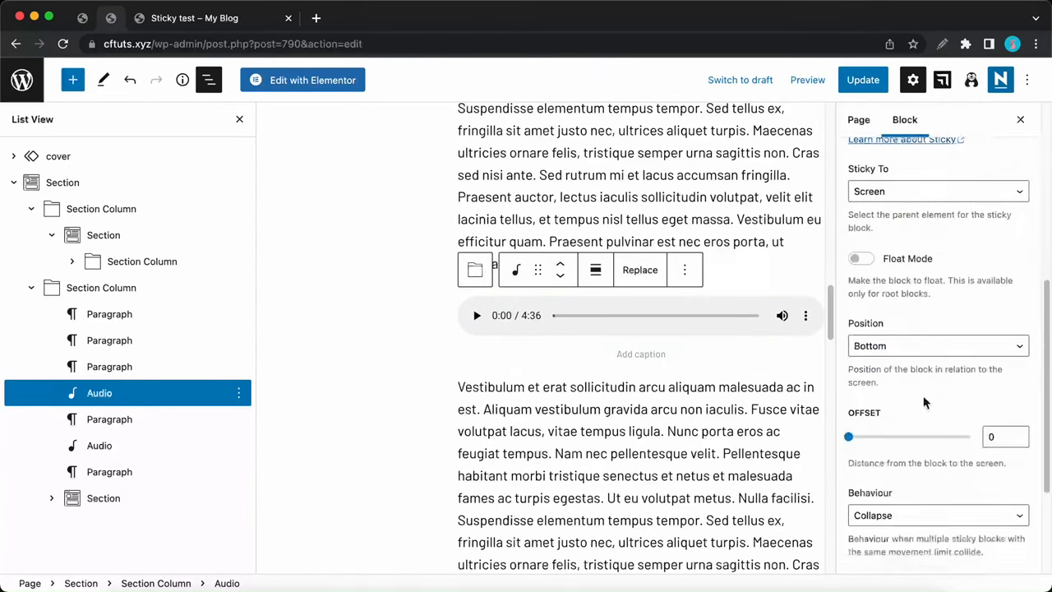
{"action": "left_click", "coordinate": [937, 515]}
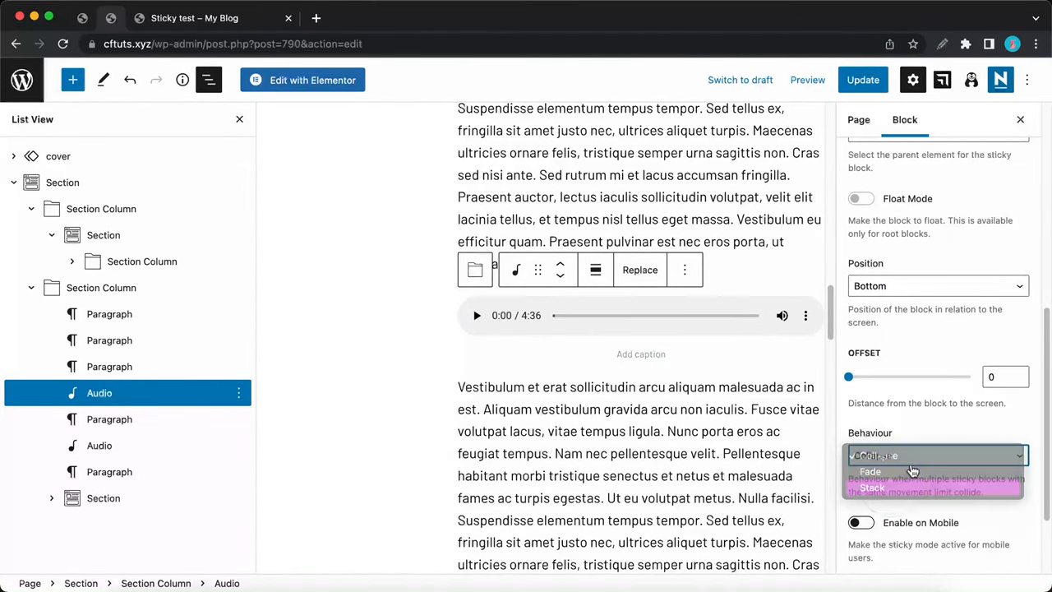
{"action": "left_click", "coordinate": [870, 487]}
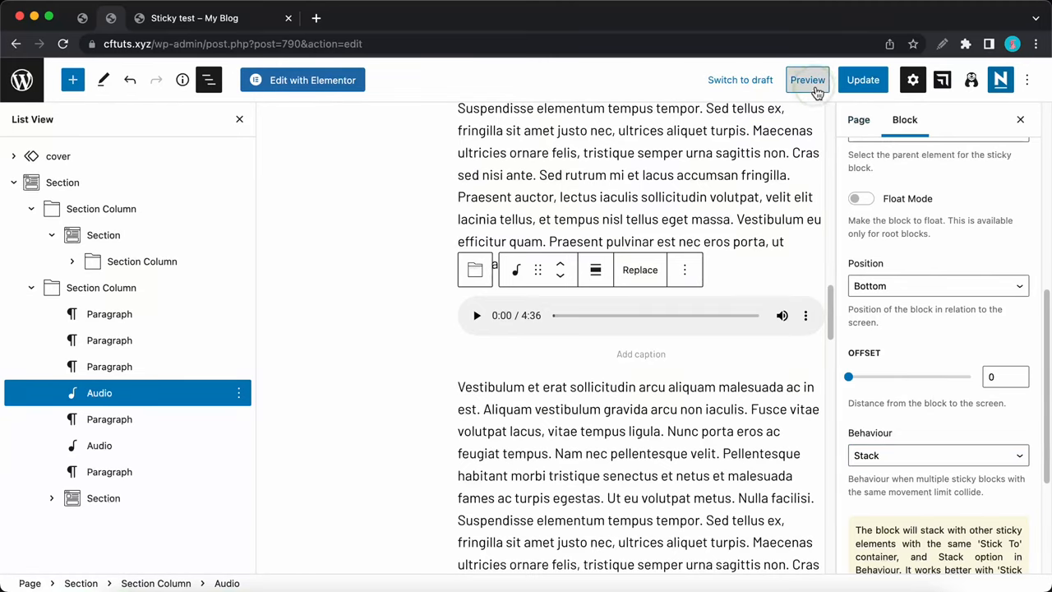
- Preview the page and scroll to watch both audio players stack at the screen bottom
{"action": "left_click", "coordinate": [807, 80]}
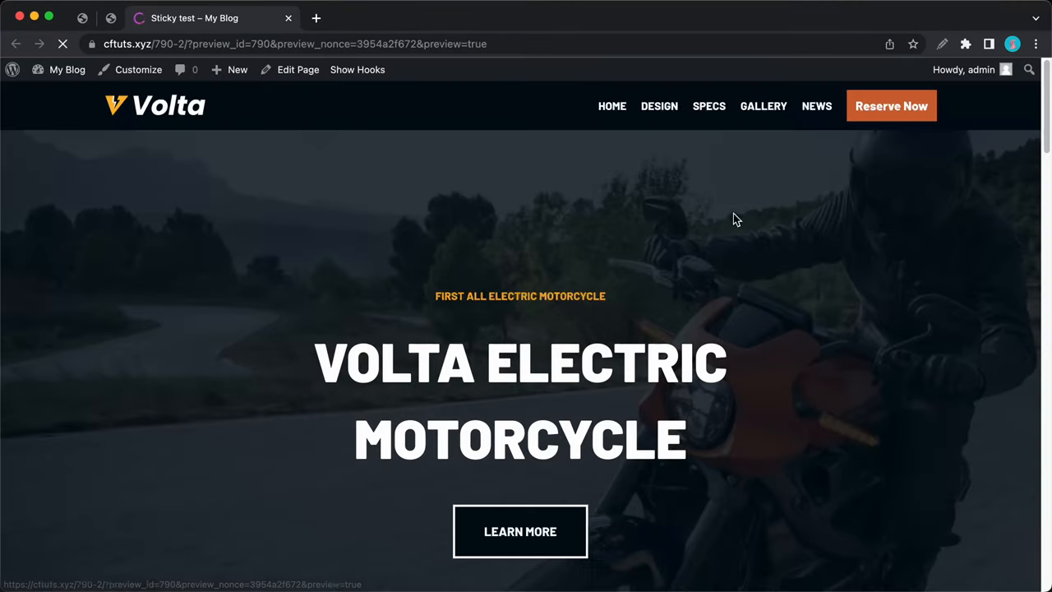
{"action": "scroll", "scroll_direction": "down", "scroll_amount": 3}
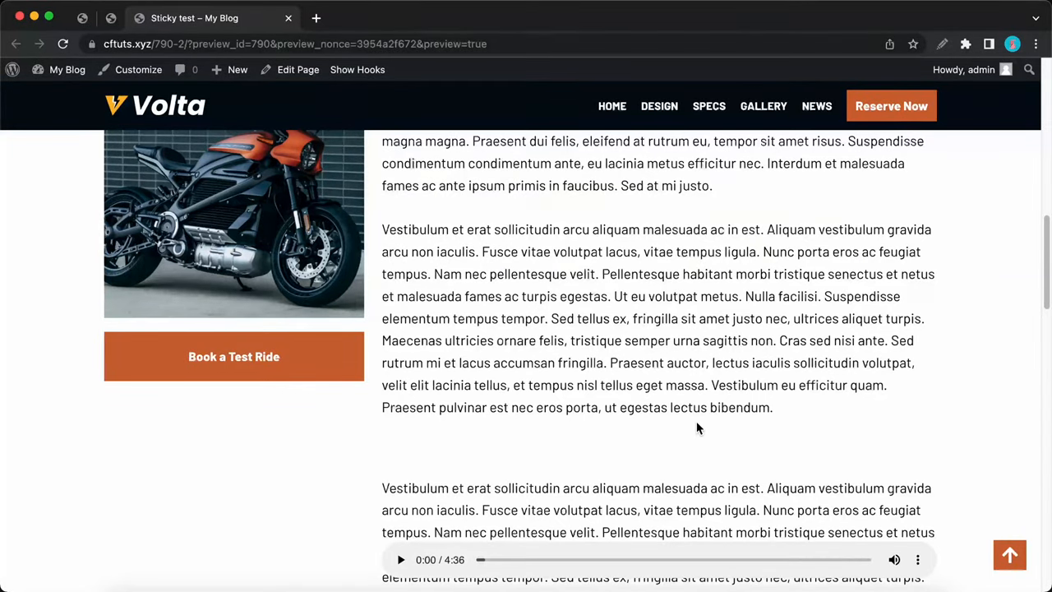
{"action": "scroll", "scroll_direction": "down", "scroll_amount": 3}
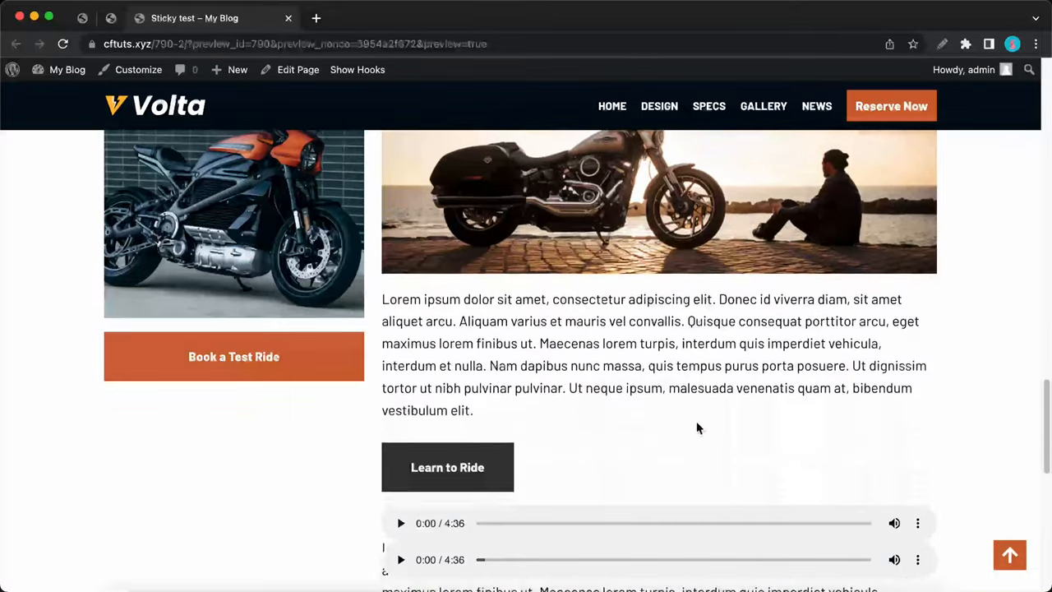
{"action": "scroll", "scroll_direction": "down", "scroll_amount": 3}
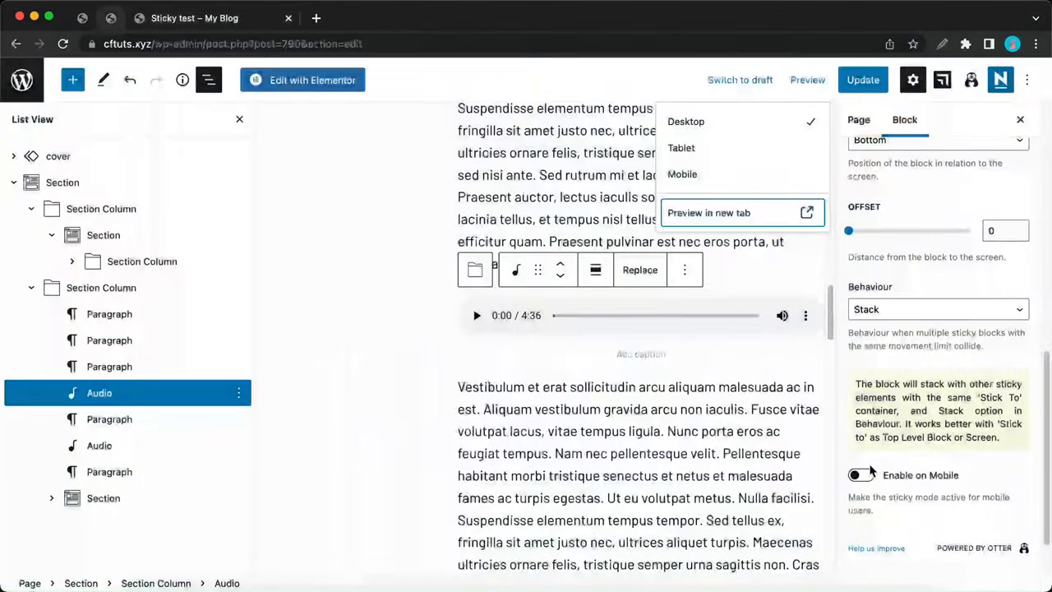
- Close the preview options menu
{"action": "left_click", "coordinate": [860, 475]}
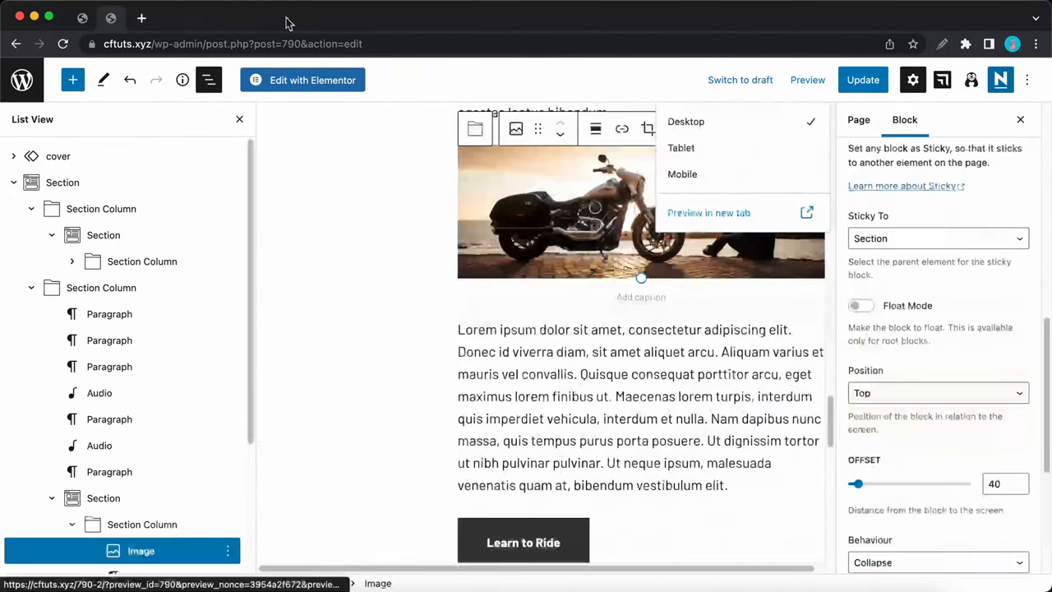
{"action": "mouse_move", "coordinate": [709, 212]}
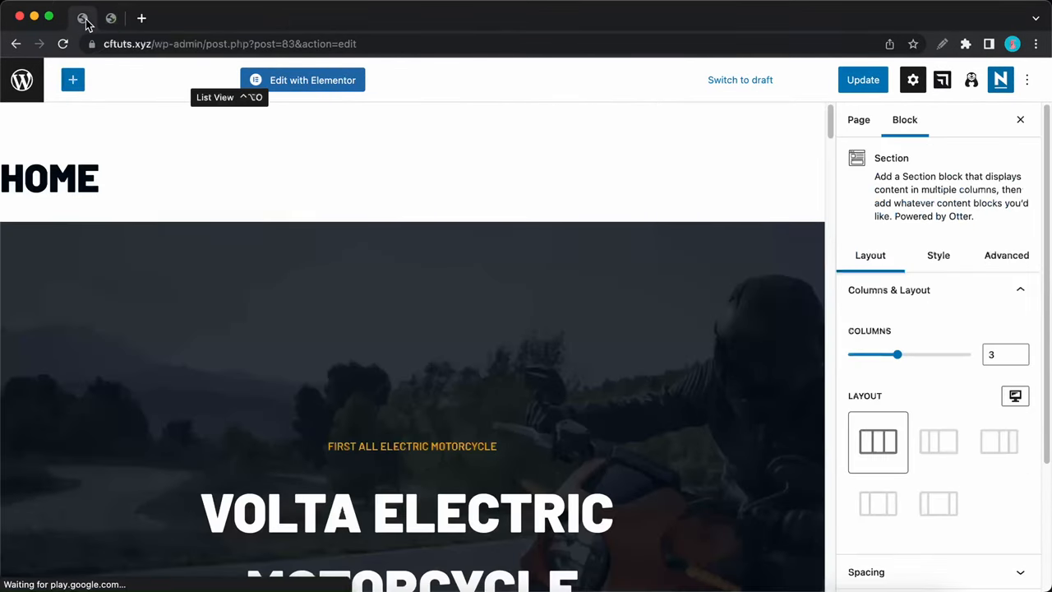
- Select the stats section and make it stick to the screen top with offset 40
{"action": "scroll", "scroll_direction": "down", "scroll_amount": 3}
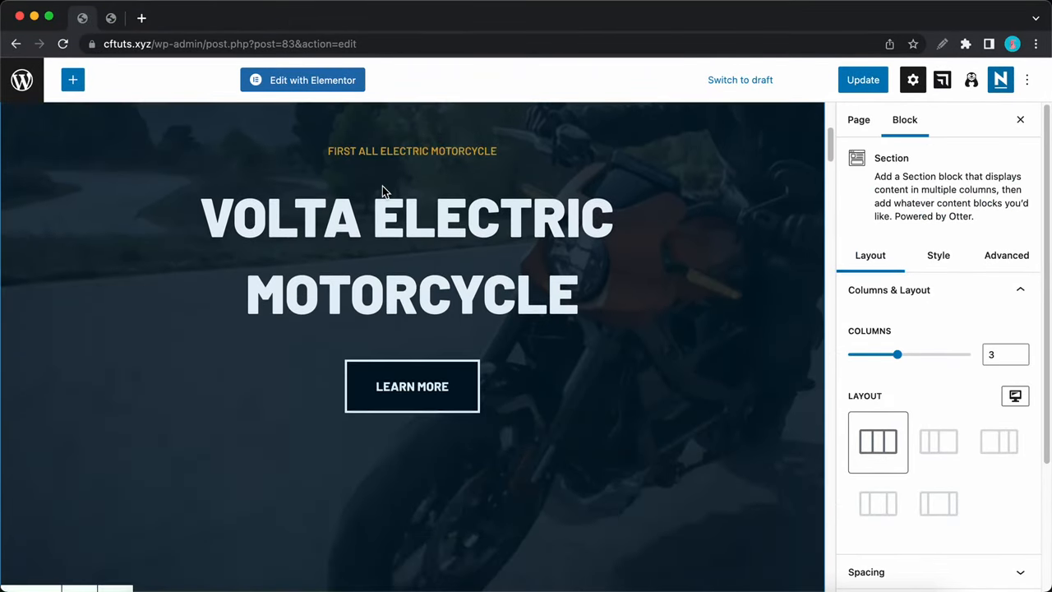
{"action": "scroll", "scroll_direction": "down", "scroll_amount": 3}
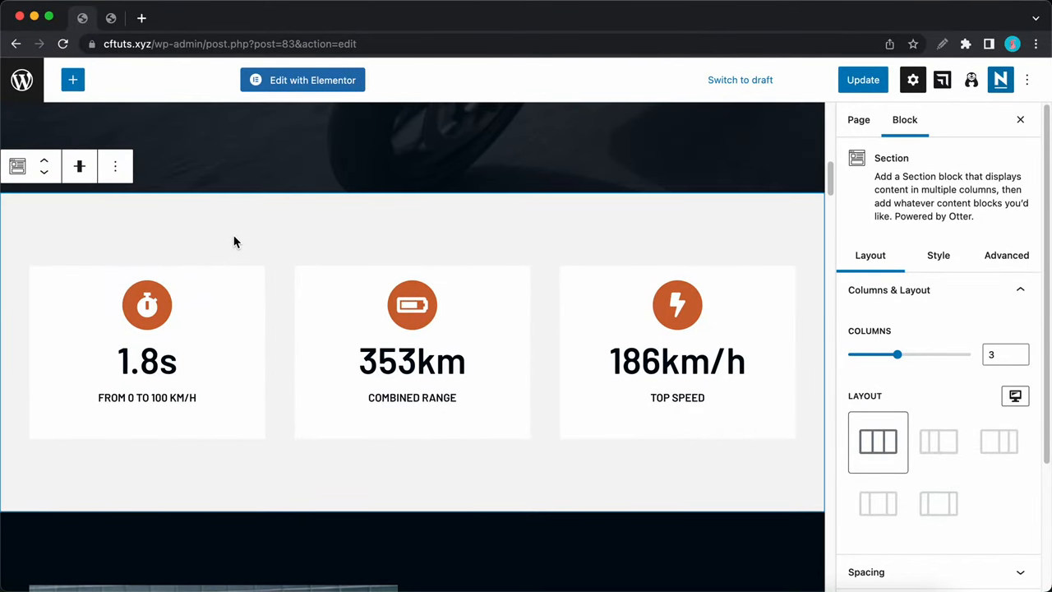
{"action": "left_click", "coordinate": [115, 166]}
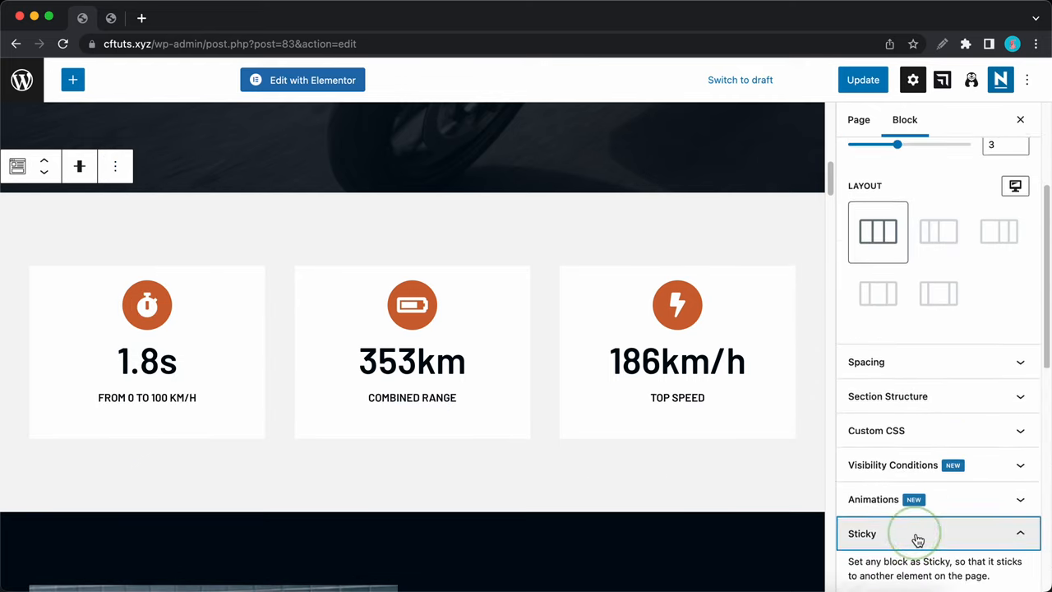
{"action": "left_click", "coordinate": [918, 532]}
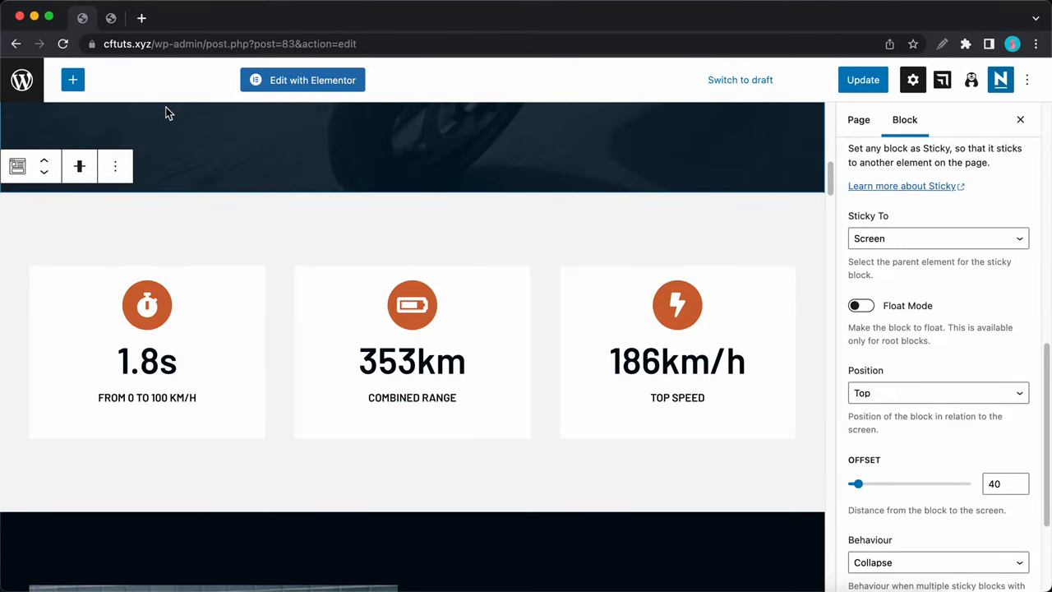
- Show the block outline with the stats section expanded into its three Section Columns
{"action": "left_click", "coordinate": [18, 166]}
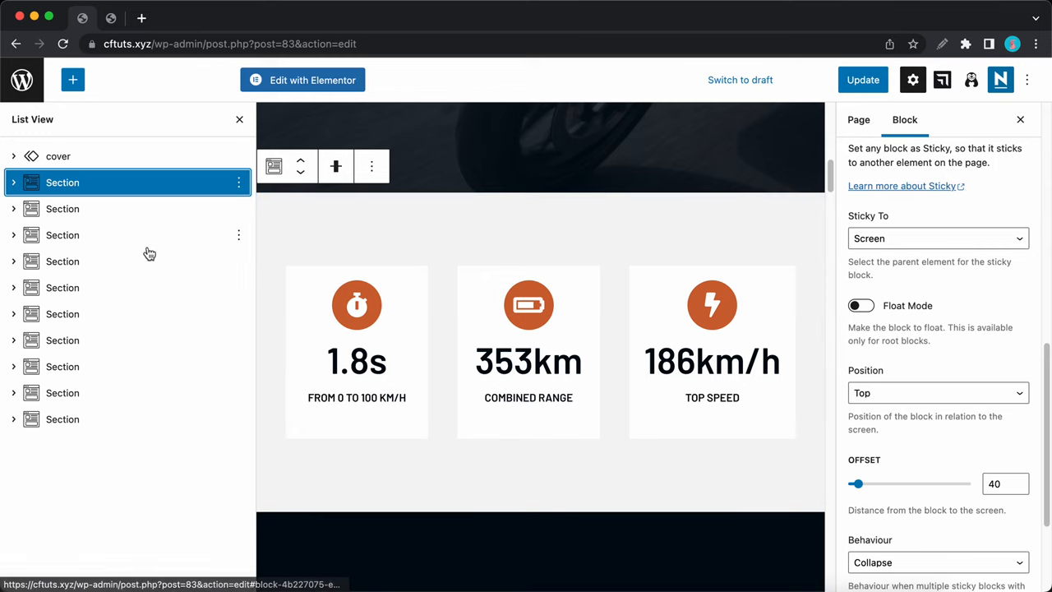
{"action": "left_click", "coordinate": [13, 182]}
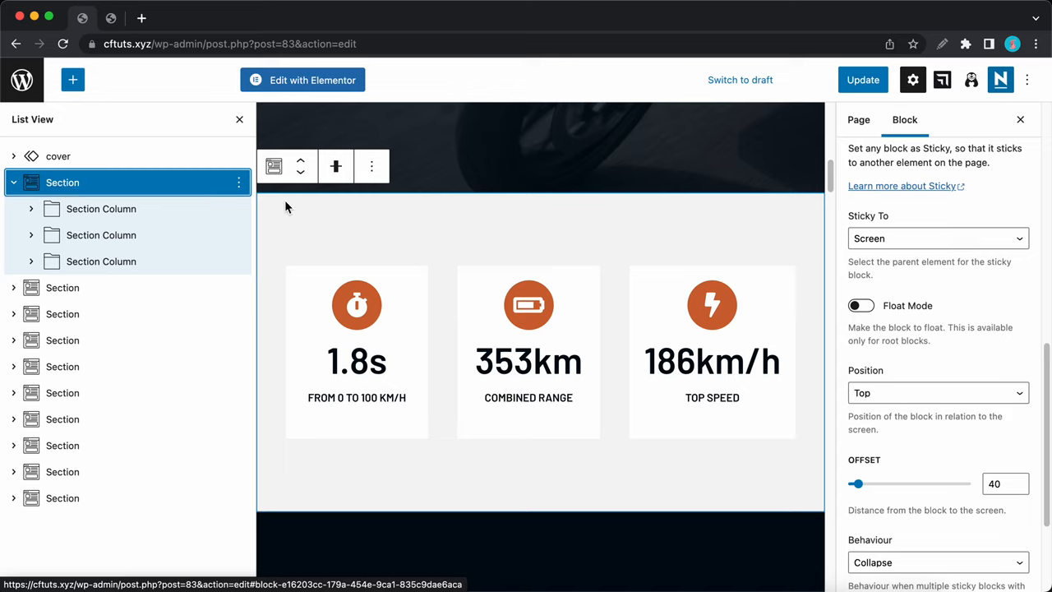
{"action": "mouse_move", "coordinate": [923, 389]}
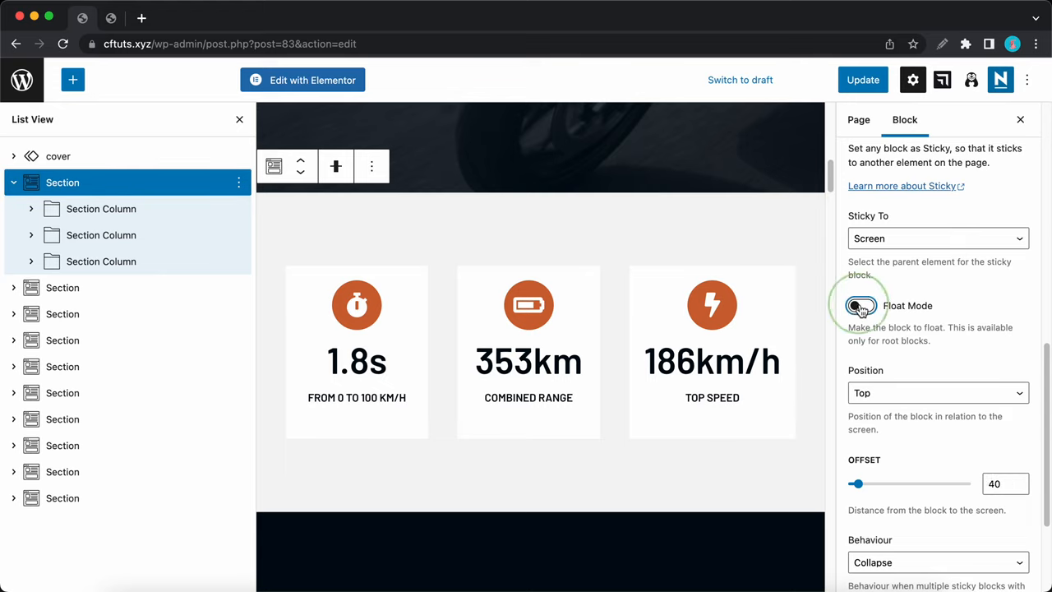
- Turn on Float Mode at 80% width, left side offset 20, and preview the page
{"action": "left_click", "coordinate": [861, 305]}
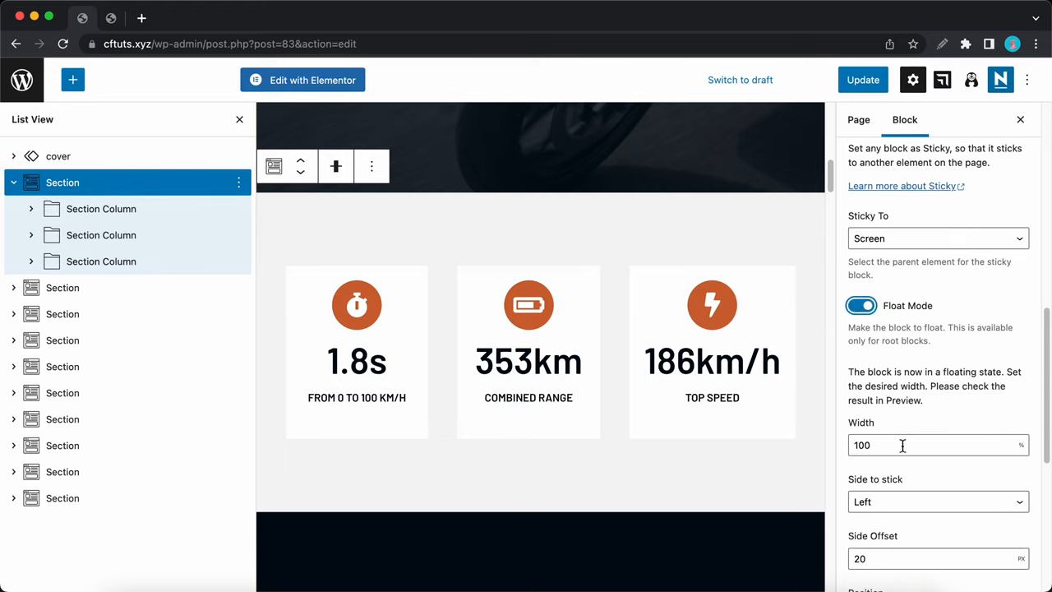
{"action": "type", "text": "80"}
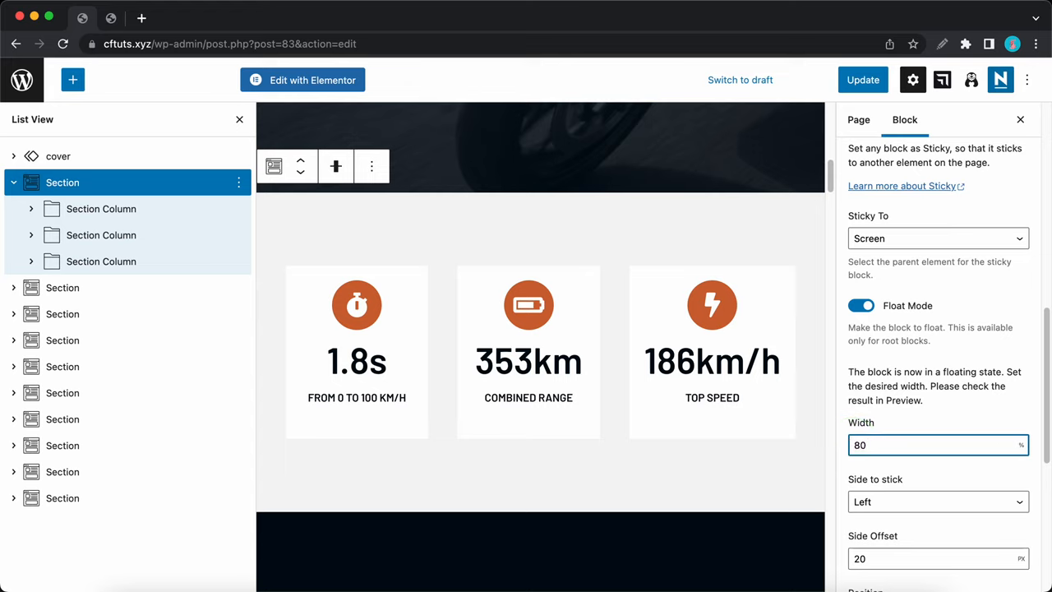
{"action": "mouse_move", "coordinate": [873, 502]}
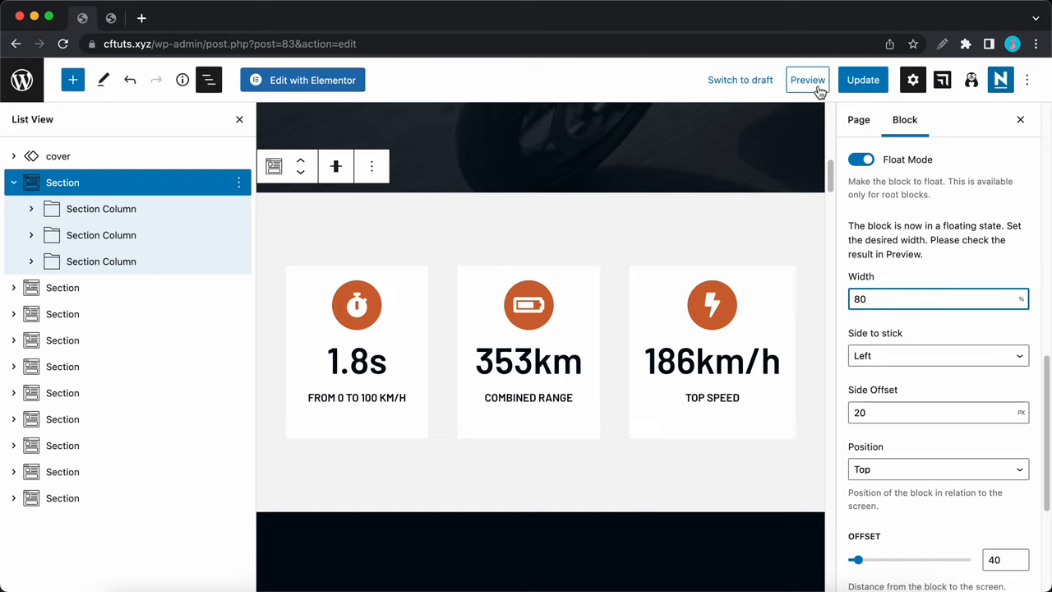
{"action": "left_click", "coordinate": [808, 80]}
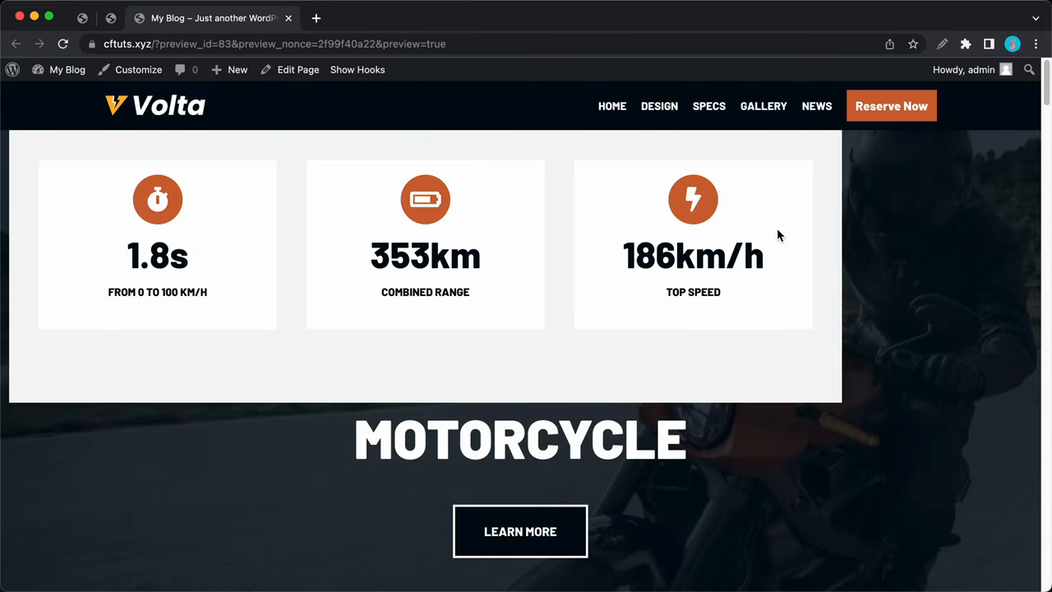
- Scroll the preview to confirm the stats section stays floating at the top
{"action": "scroll", "scroll_direction": "down", "scroll_amount": 3}
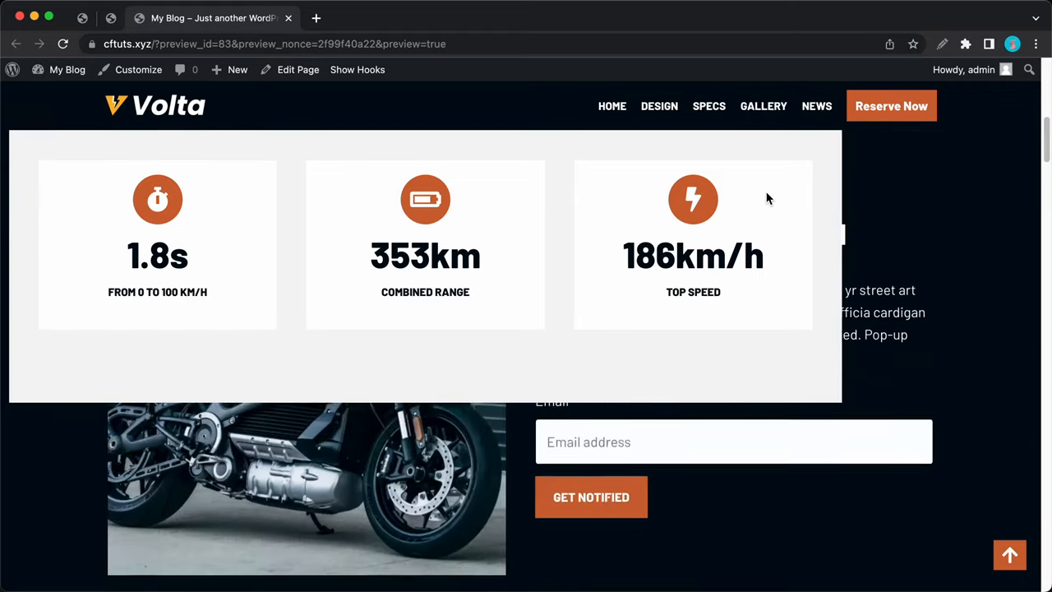
{"action": "scroll", "scroll_direction": "down", "scroll_amount": 3}
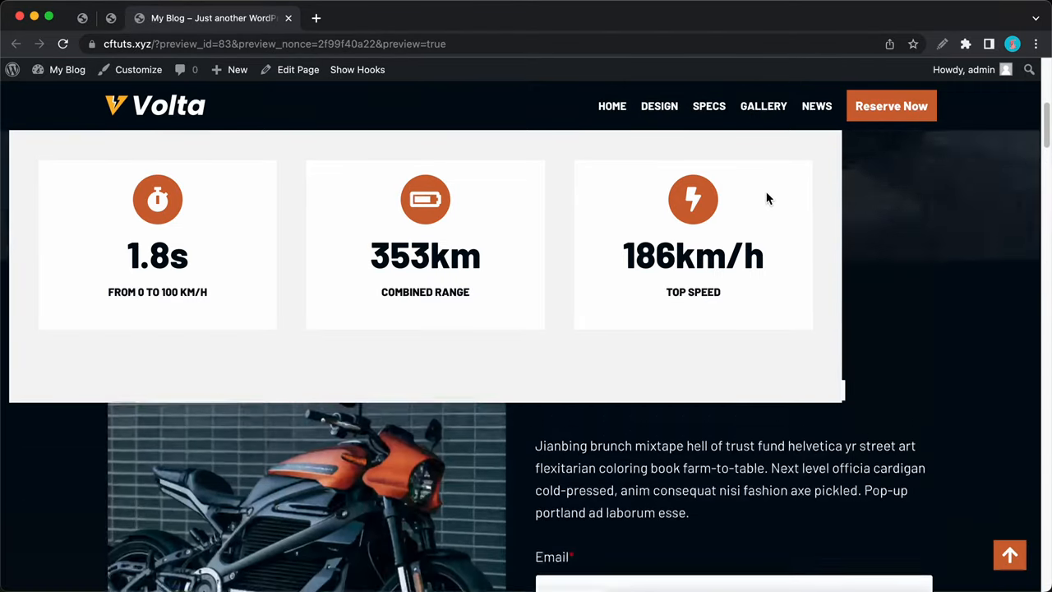
{"action": "scroll", "scroll_direction": "down", "scroll_amount": 3}
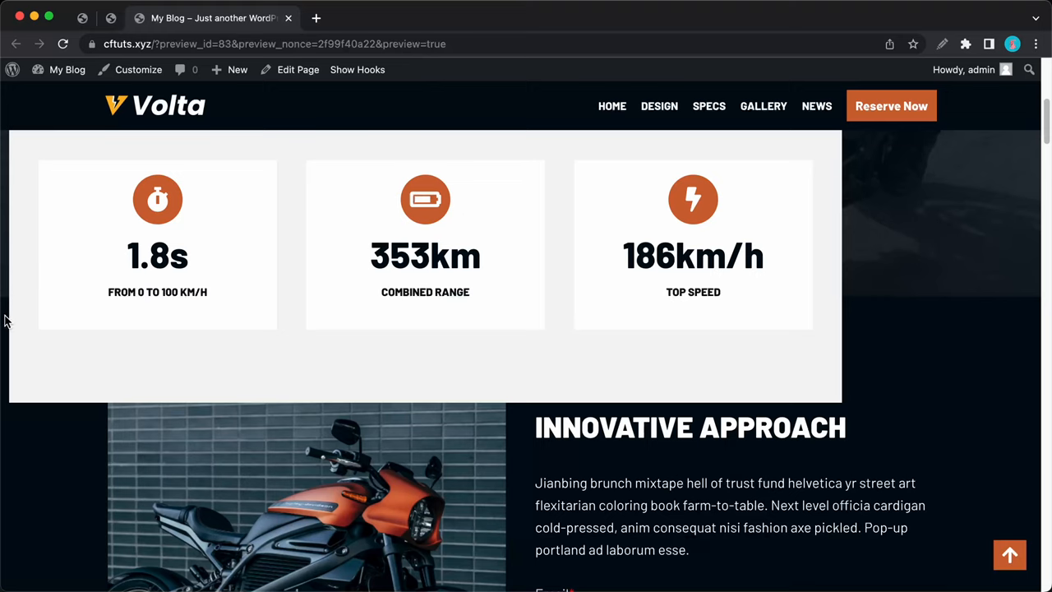
{"action": "mouse_move", "coordinate": [464, 321]}
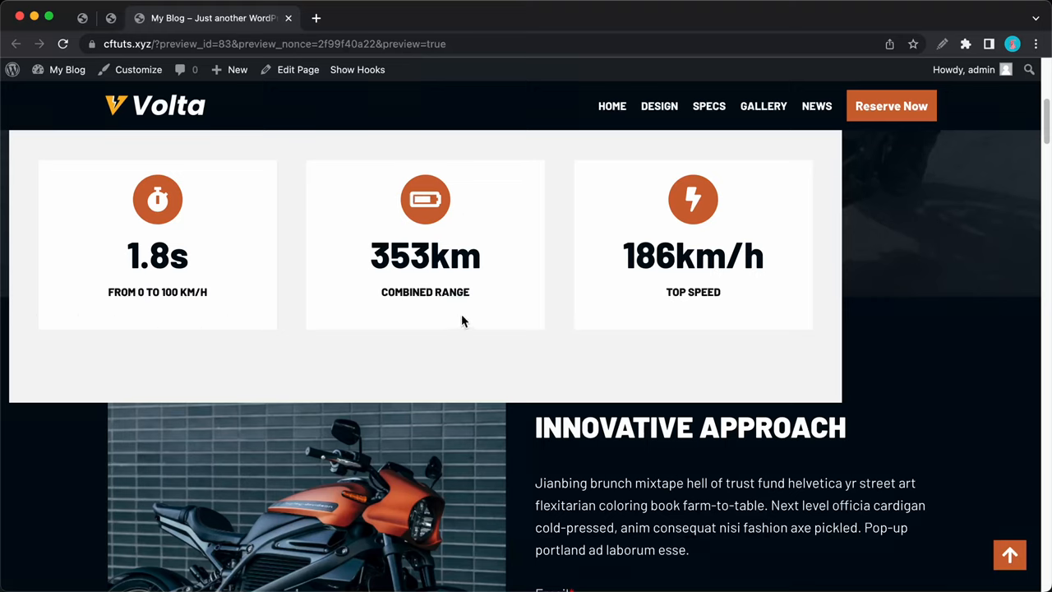